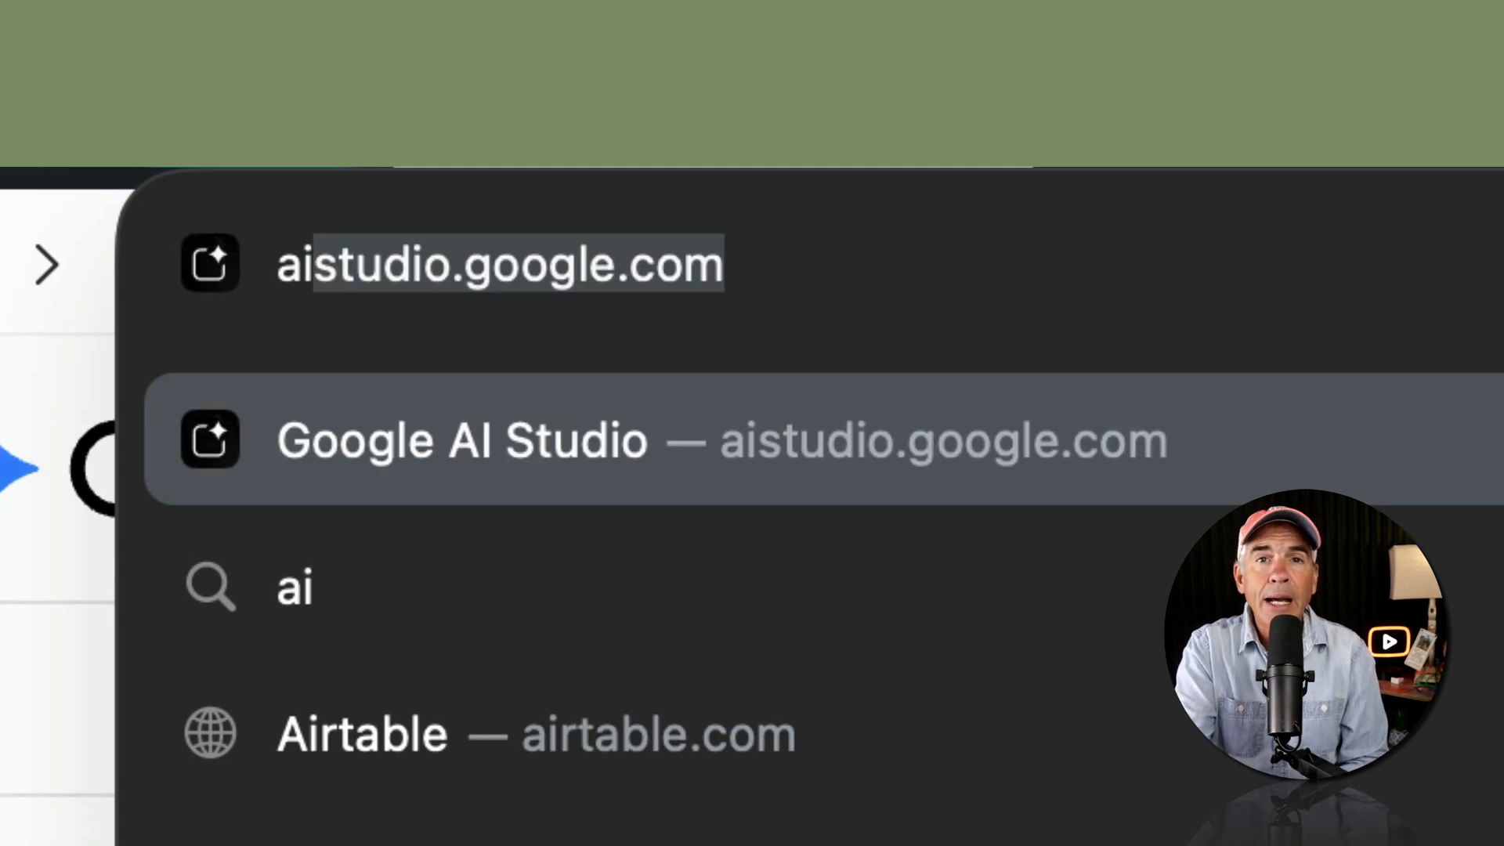
- Go to aistudio.google.com and expand the Dashboard options in the sidebar
left_click(460, 440)
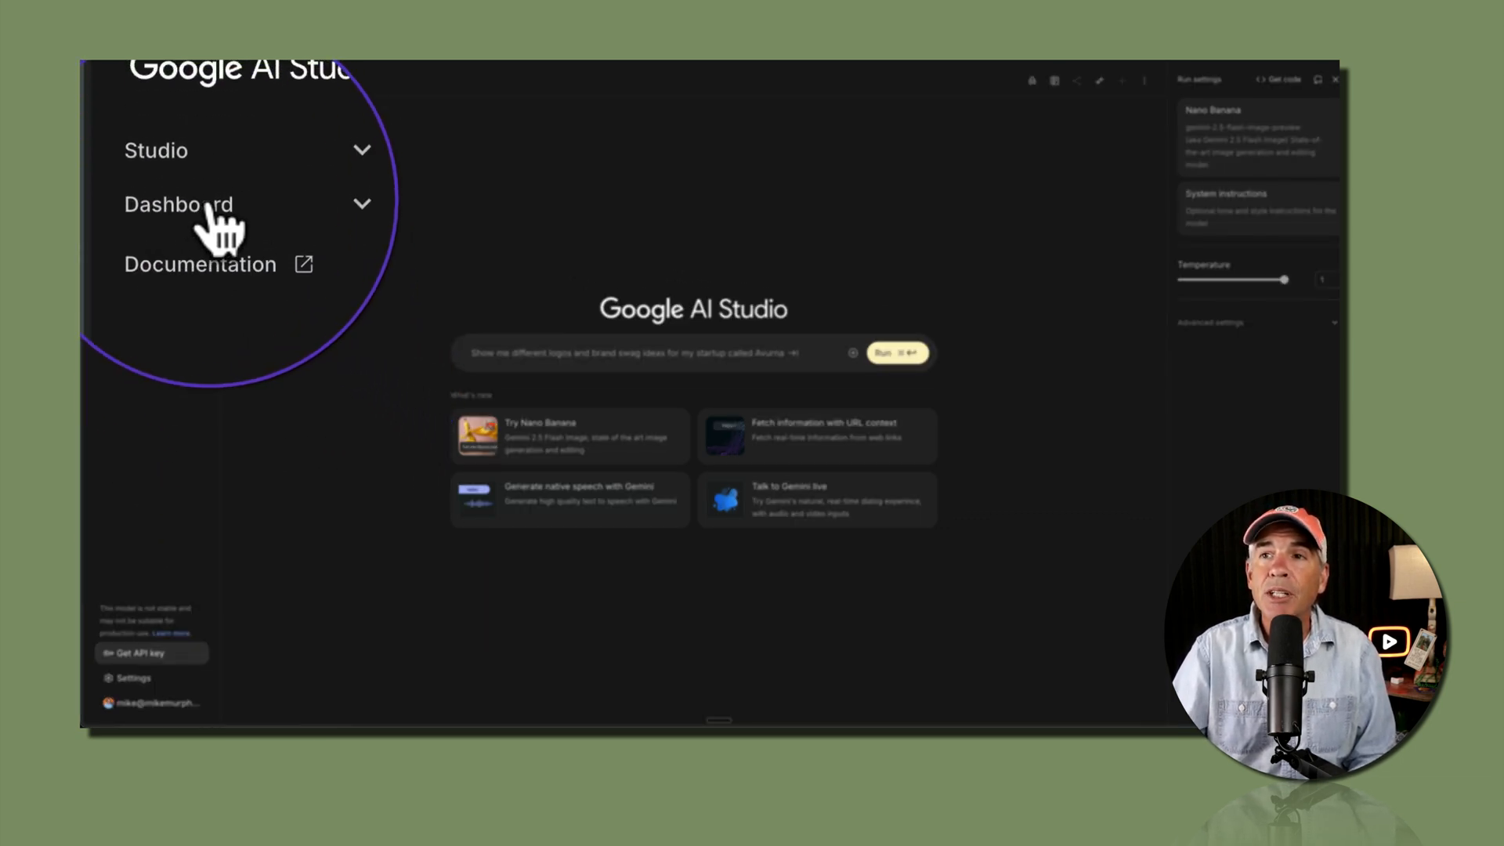
left_click(179, 204)
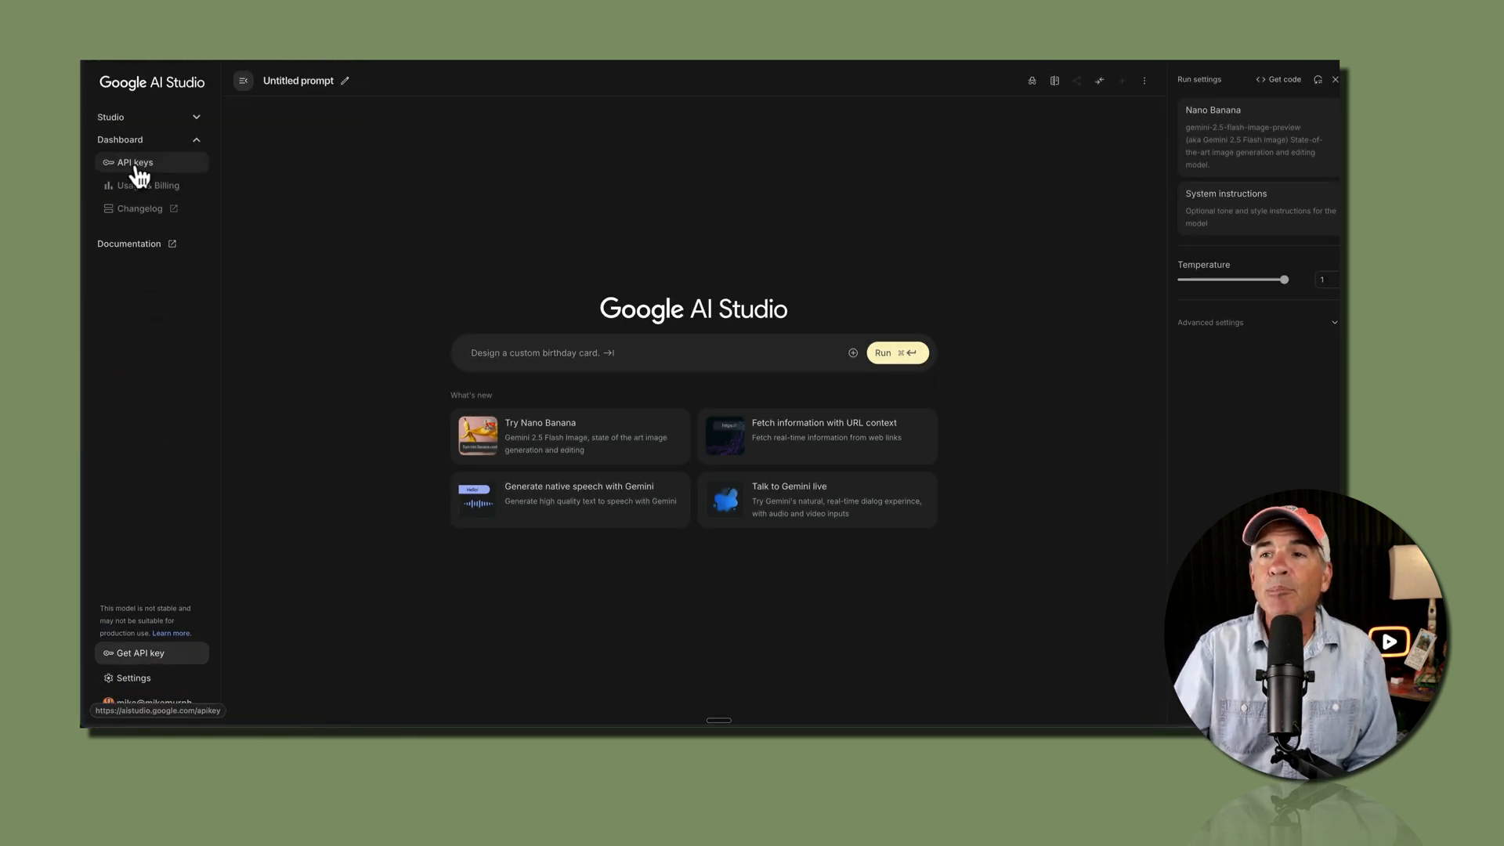
- Open the API keys page under Dashboard and collapse the curl code sample
left_click(133, 162)
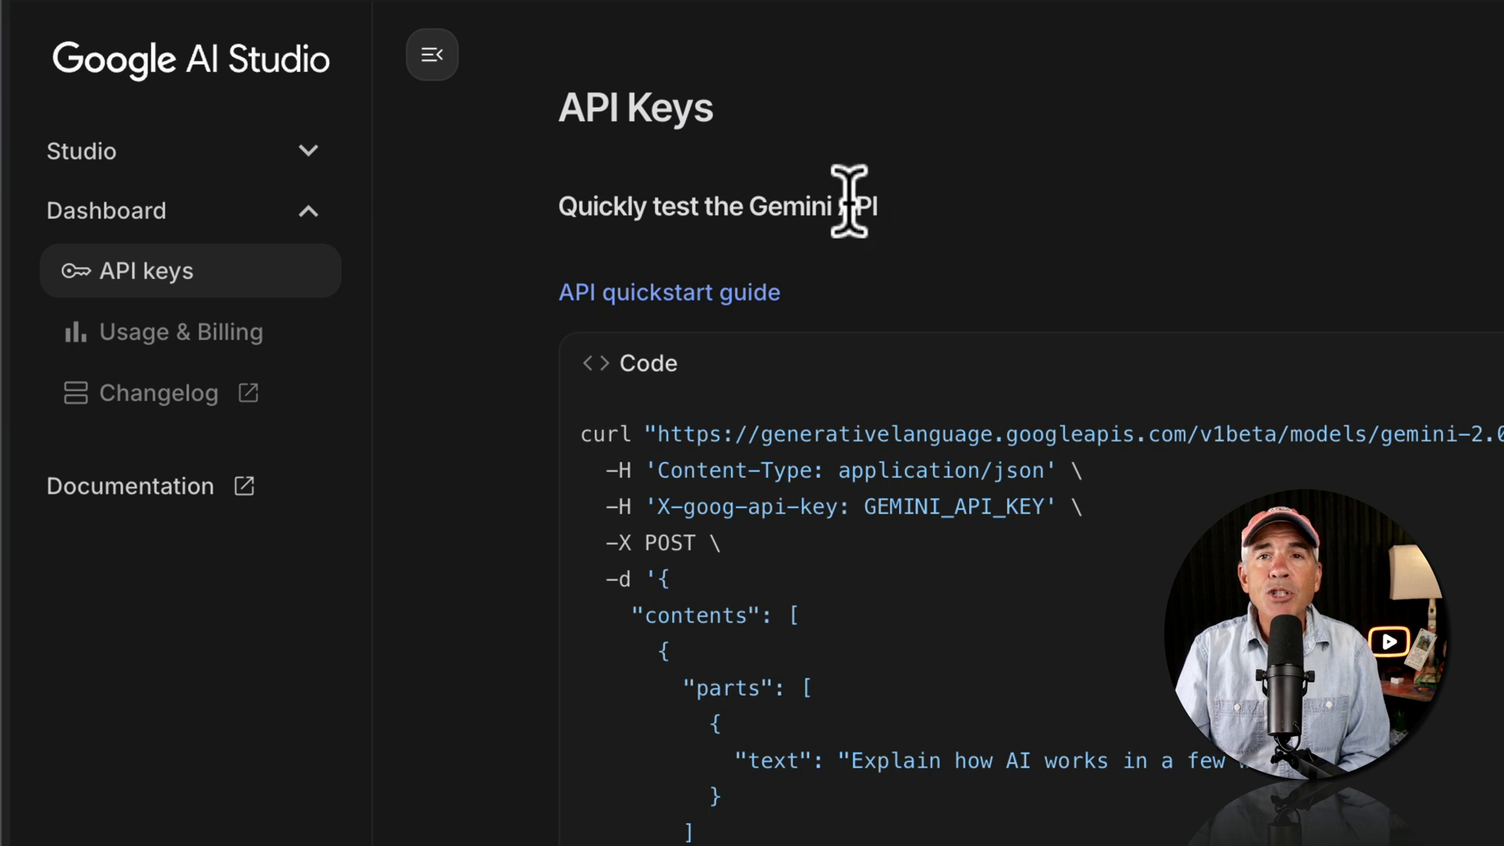
mouse_move(695, 342)
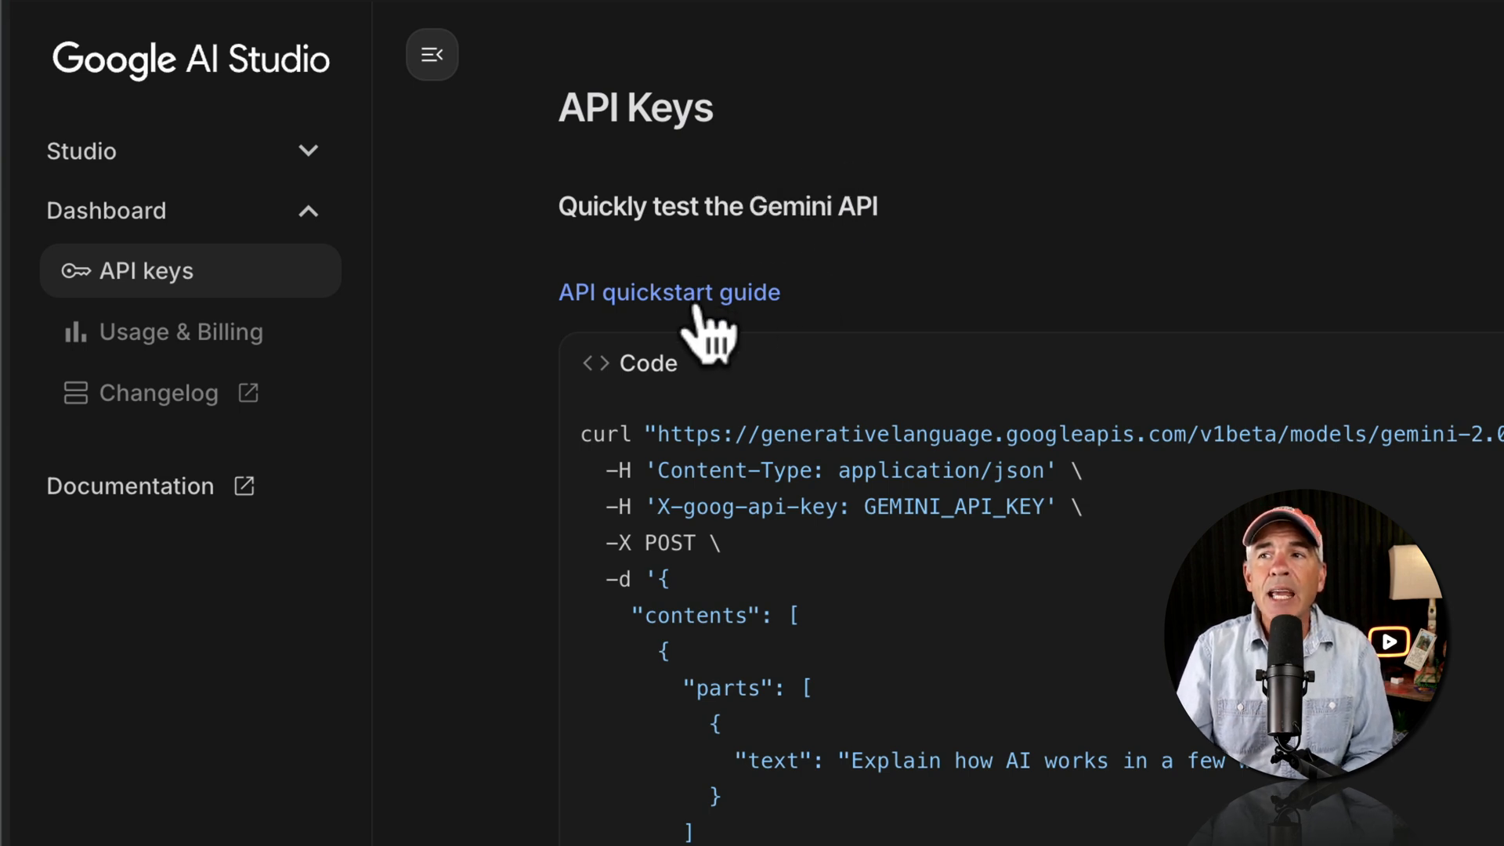
left_click(669, 292)
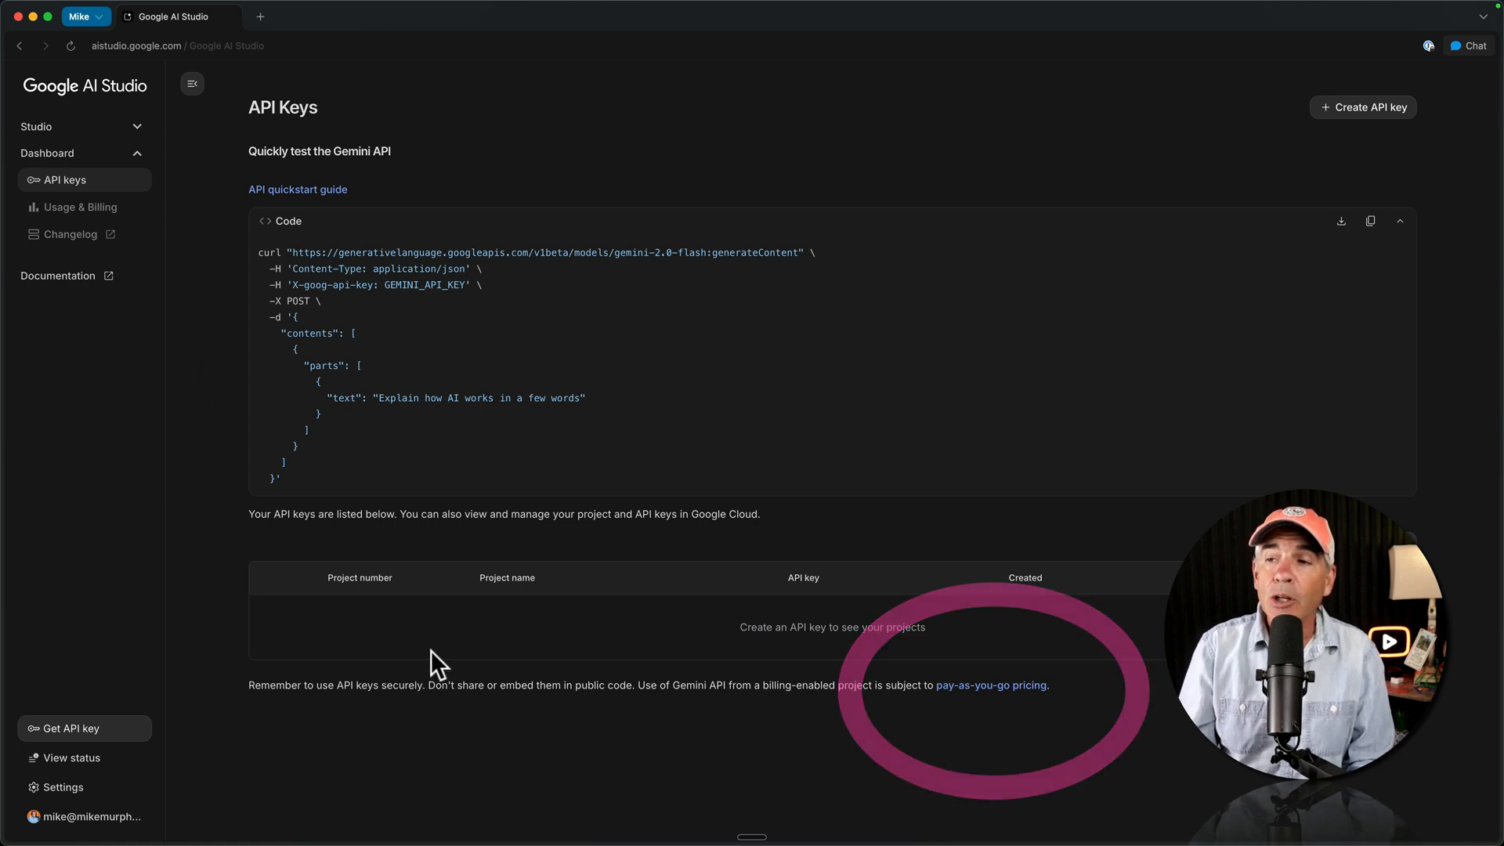
left_click(991, 684)
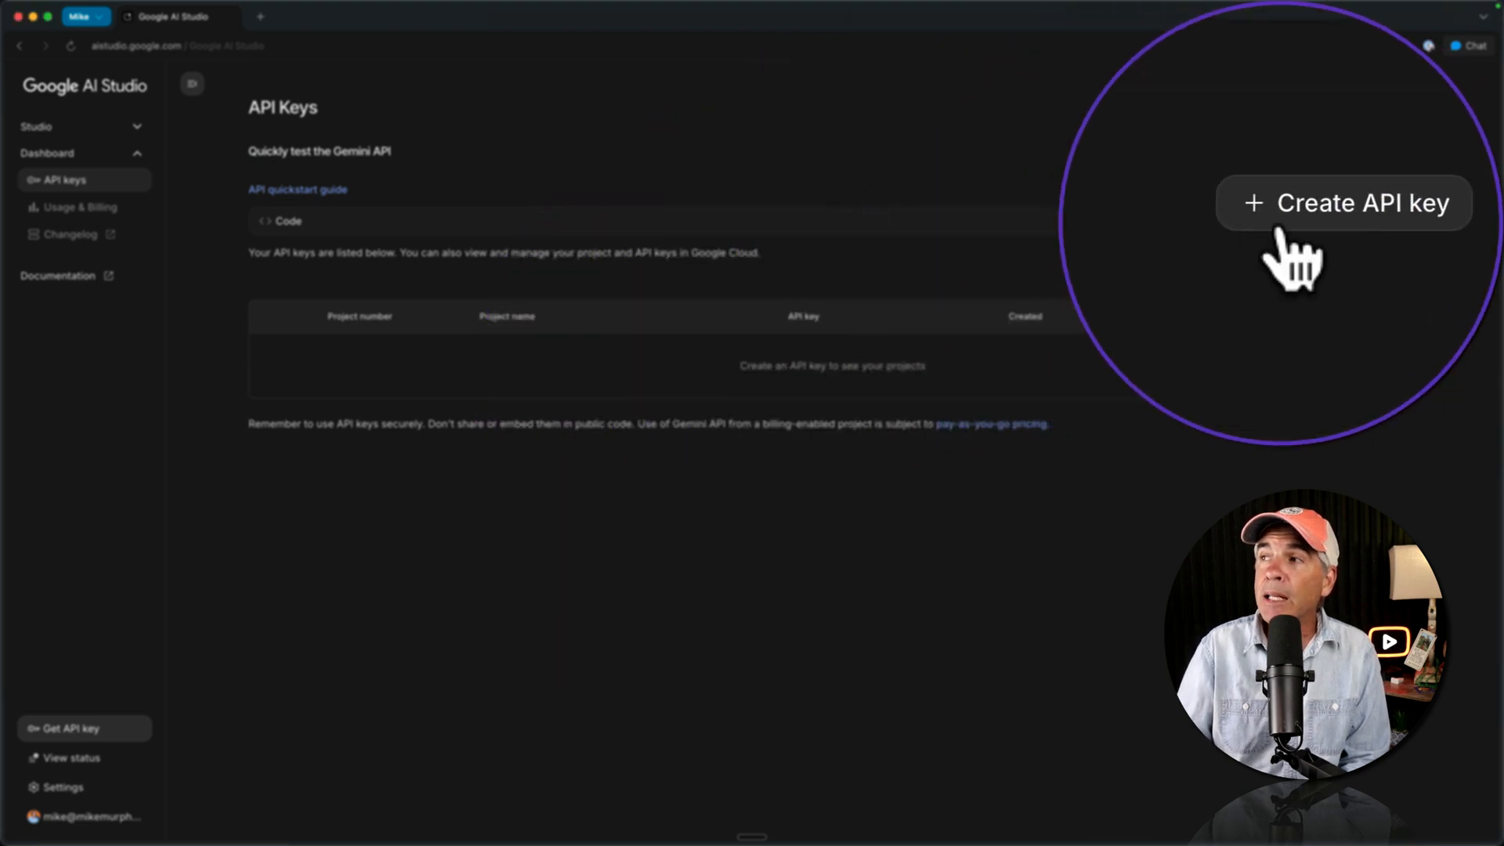
- Create an API key using the 'Create API key in new project' option
left_click(1344, 203)
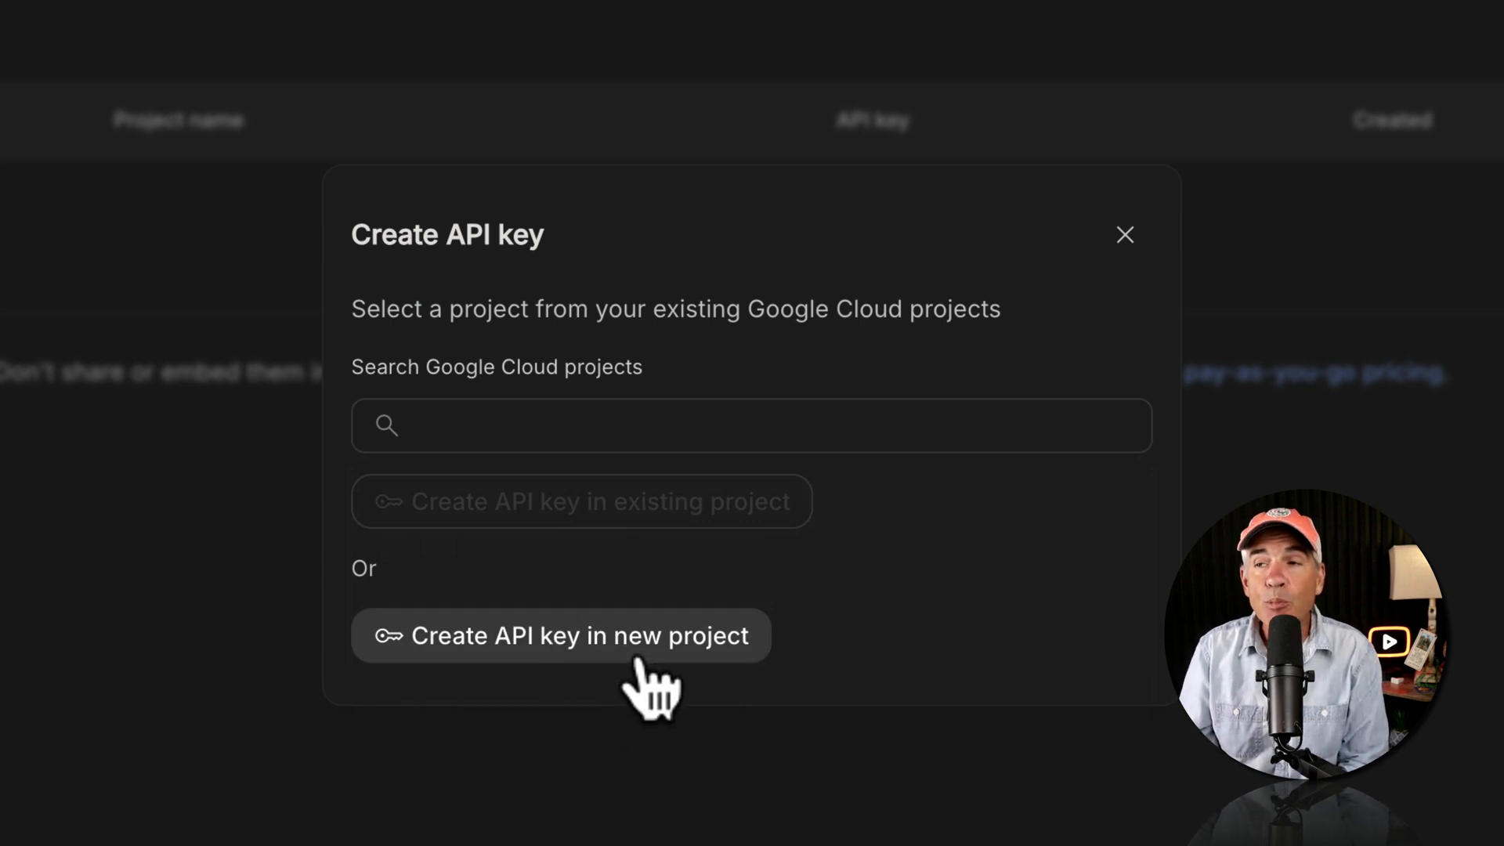
left_click(561, 636)
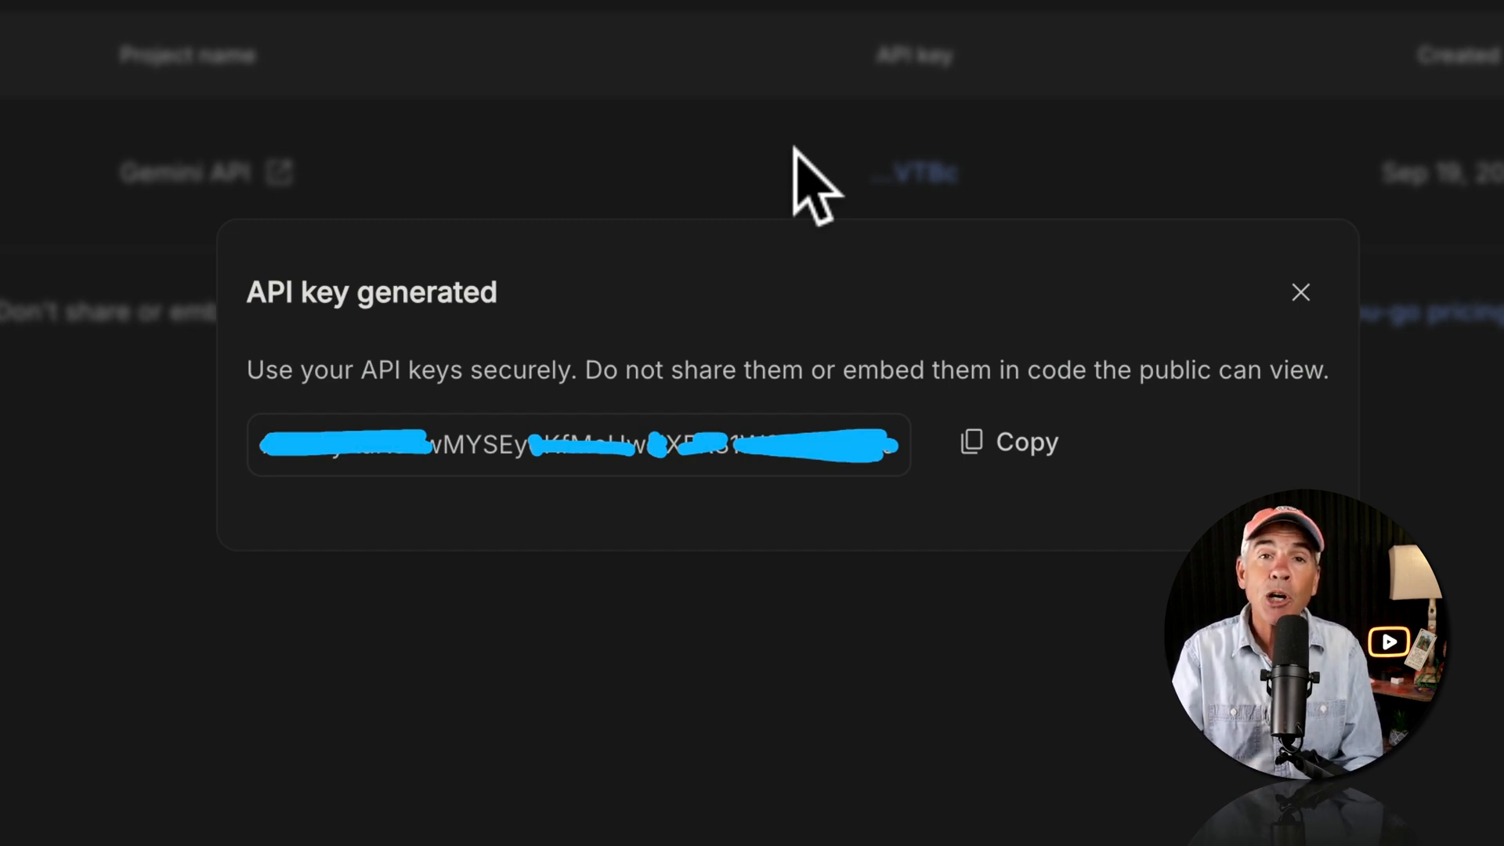
mouse_move(148, 399)
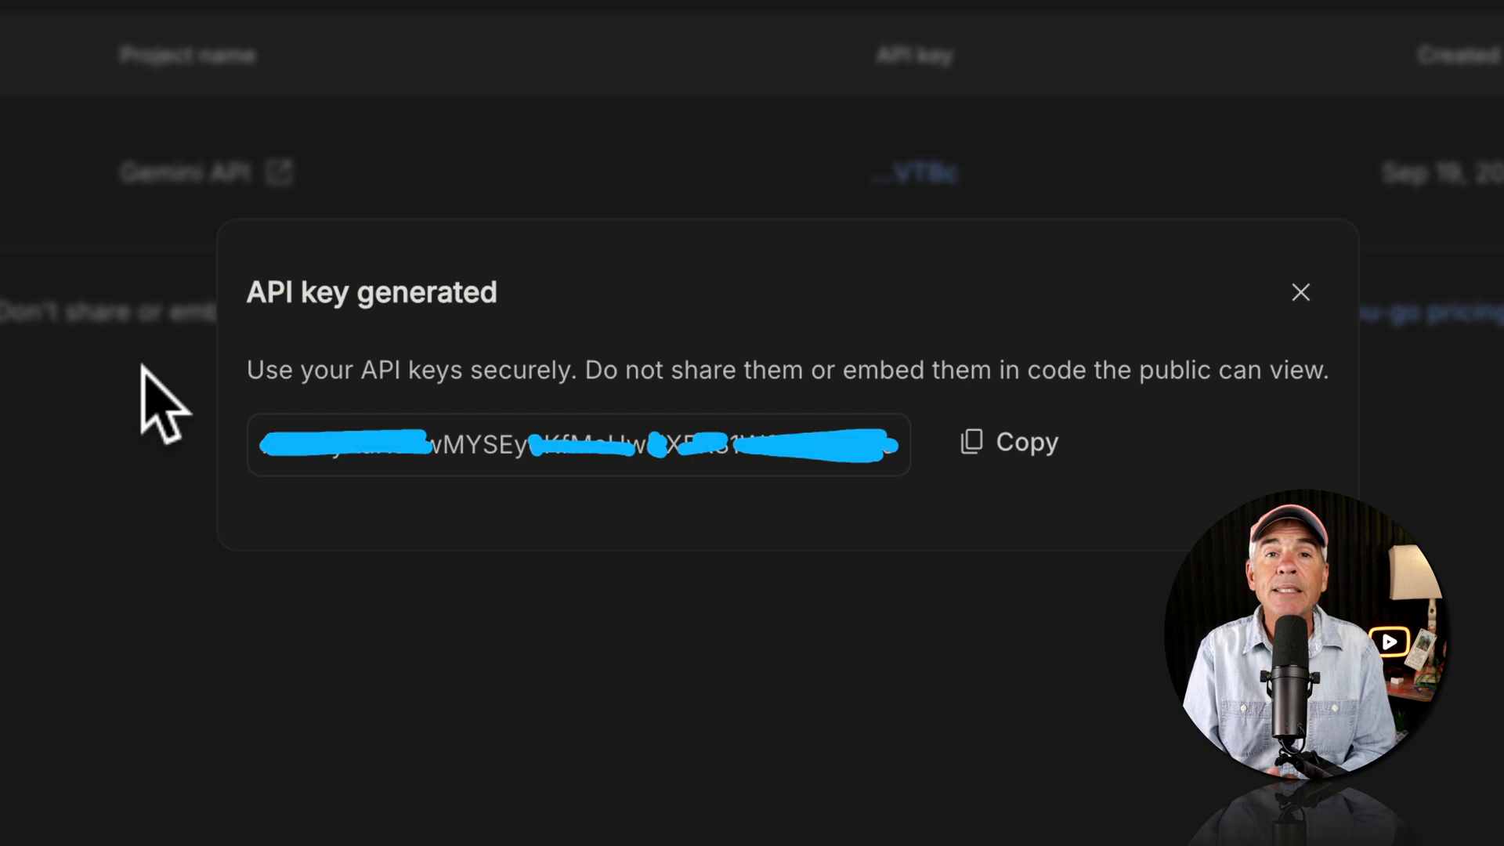
mouse_move(1145, 489)
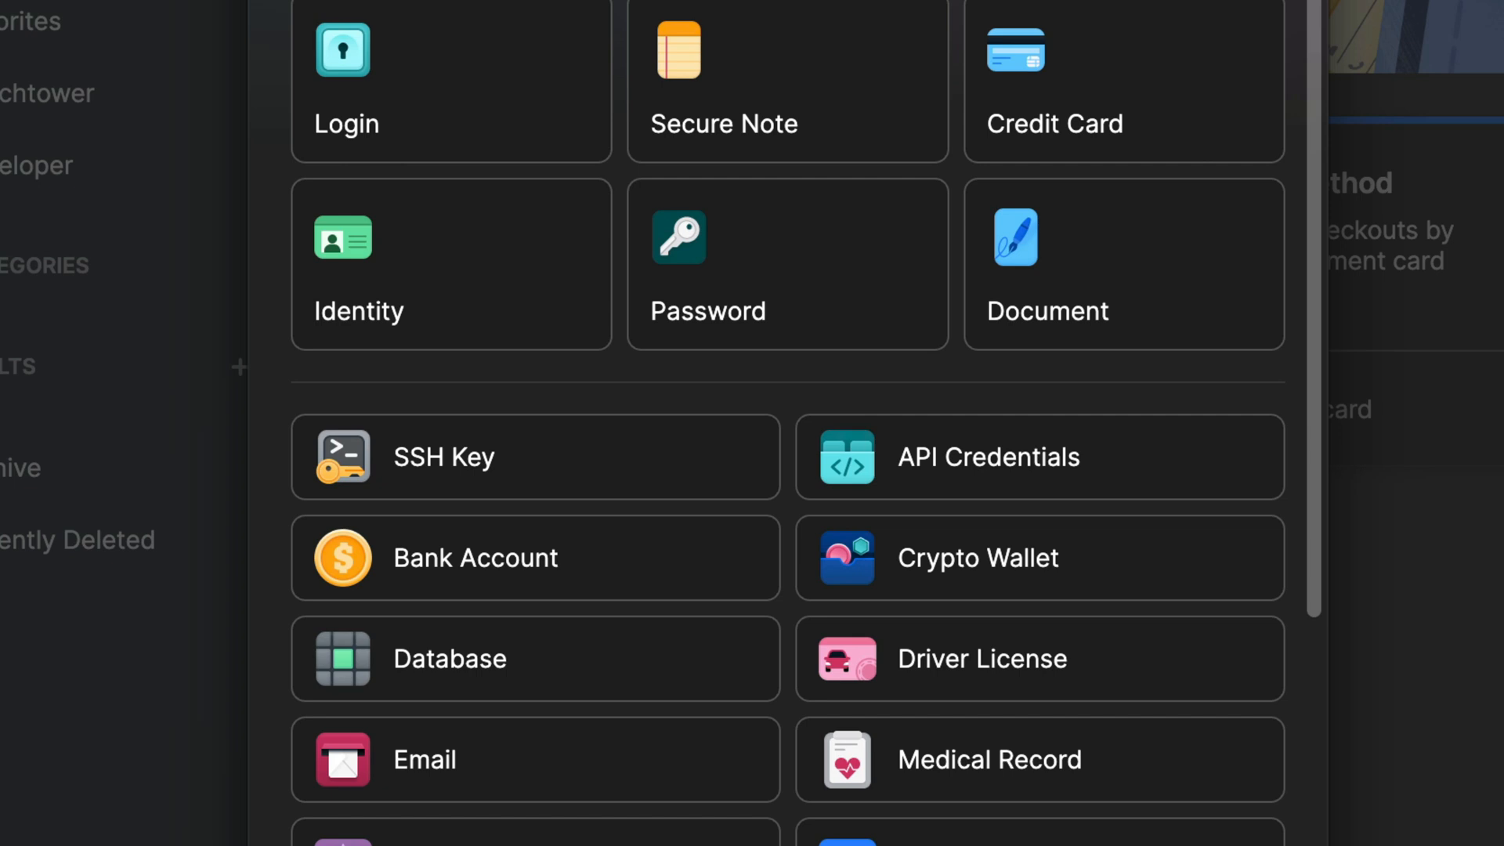
mouse_move(1464, 721)
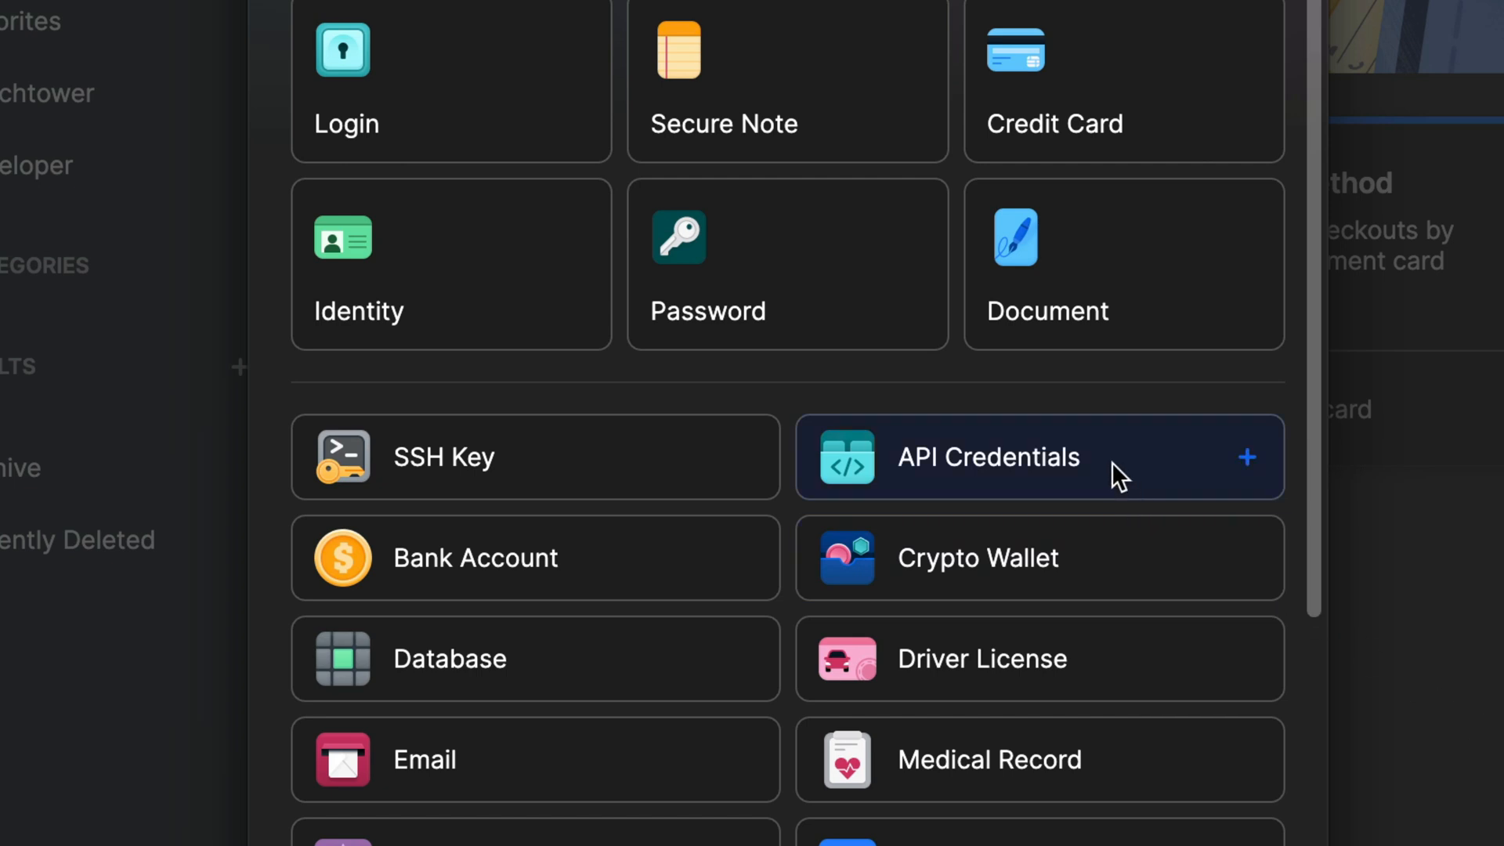
mouse_move(1108, 467)
type("Google Gemini API K")
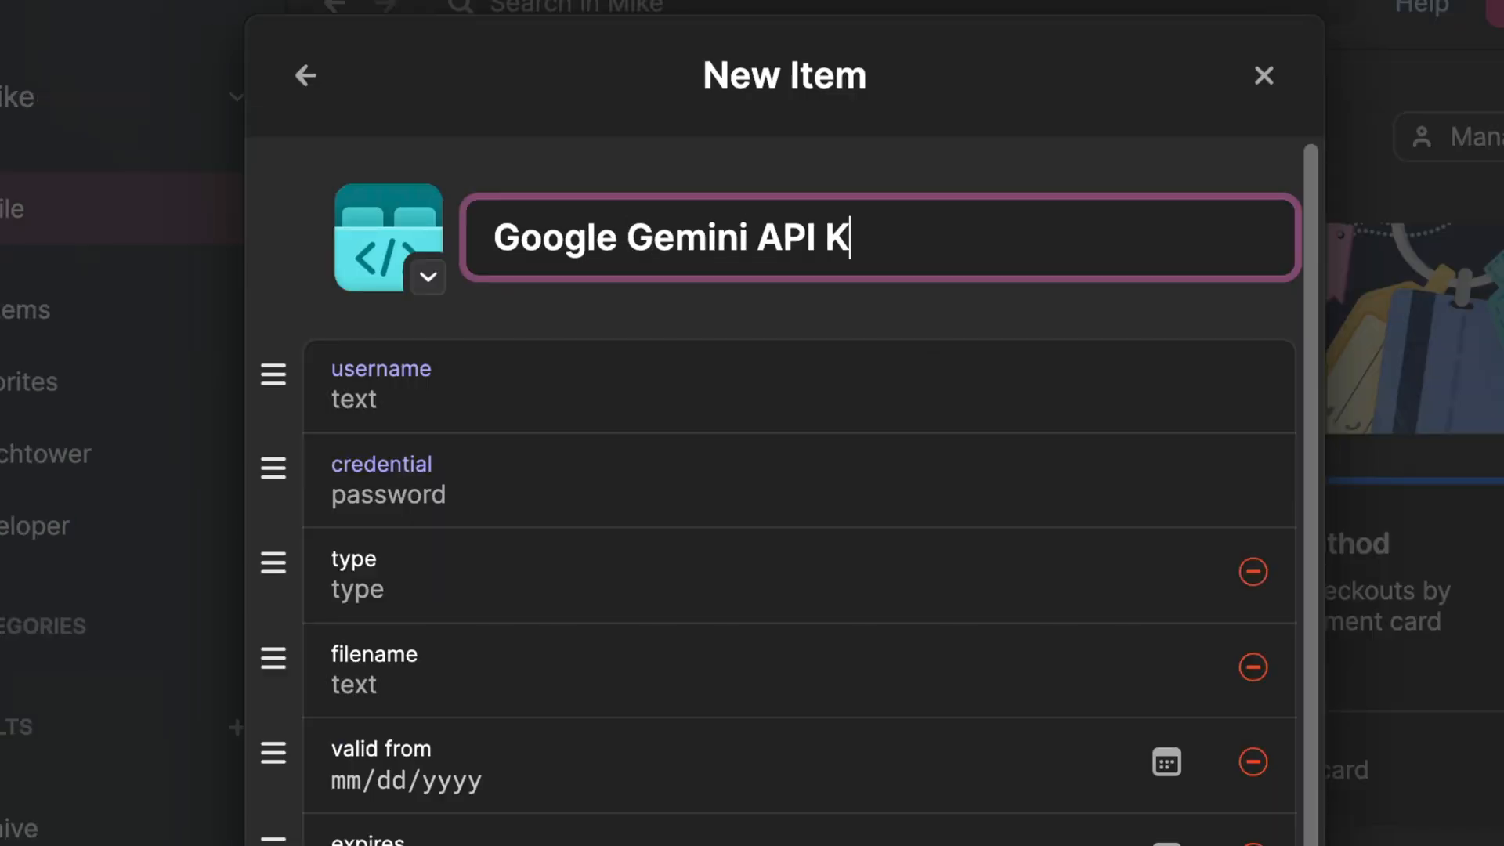
- Begin a new 1Password API Credentials item and title it for the Gemini key
left_click(535, 499)
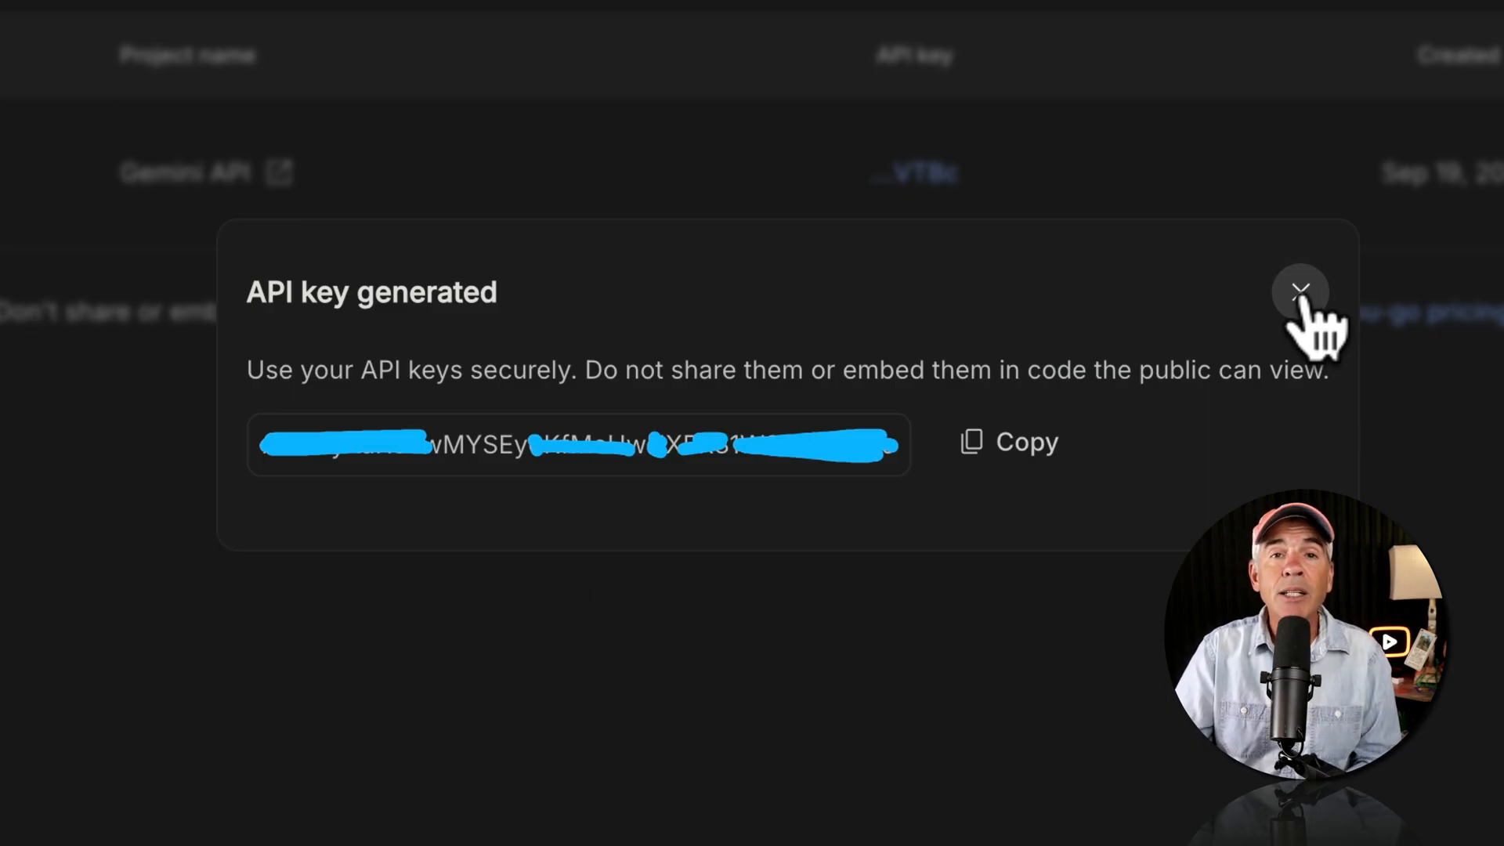
- Close the 'API key generated' dialog to reveal the Gemini API project's key
left_click(1302, 291)
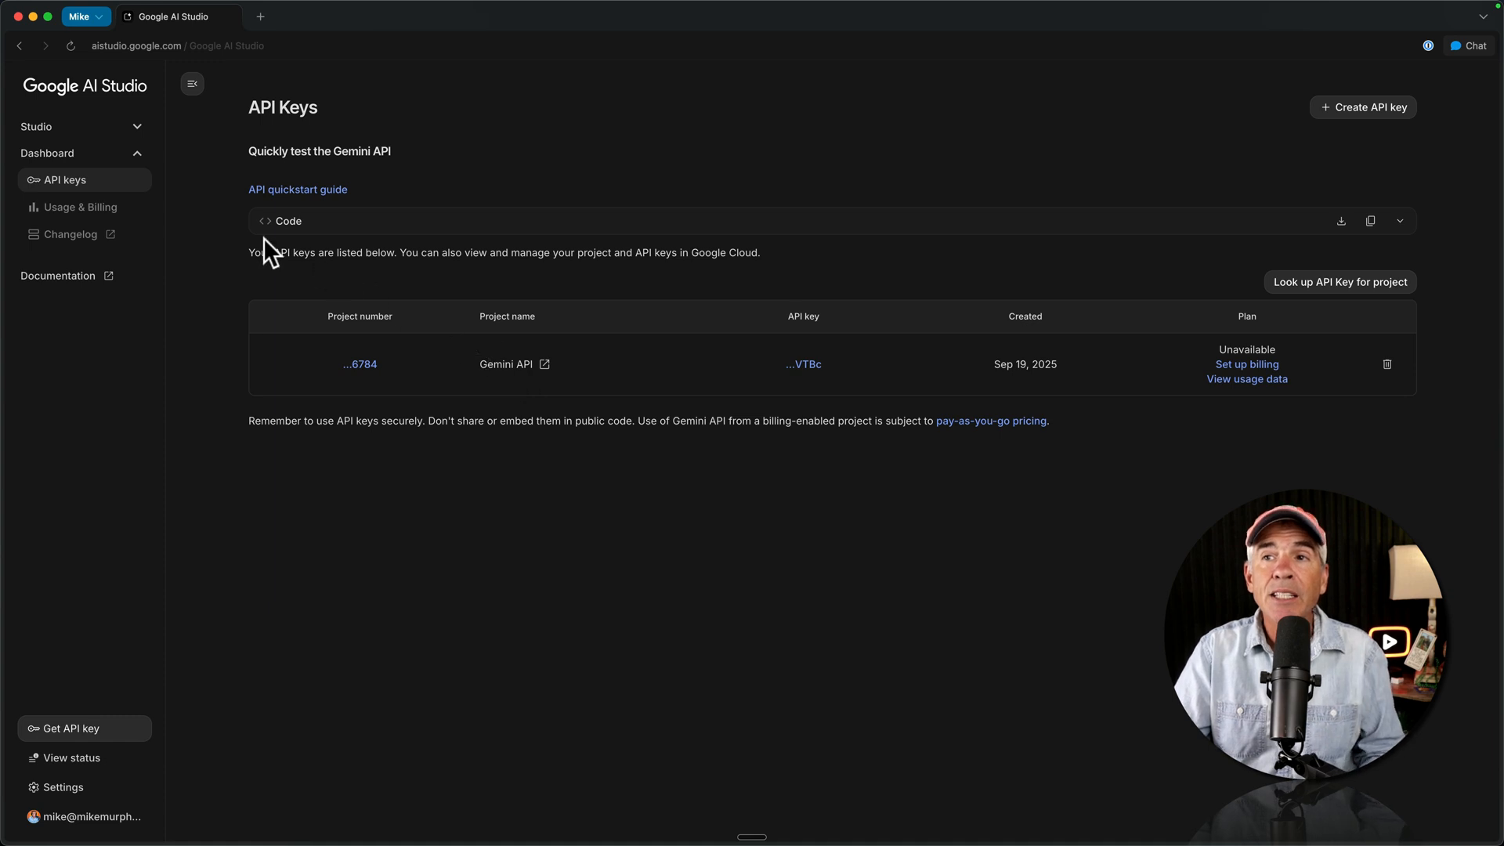
mouse_move(97, 99)
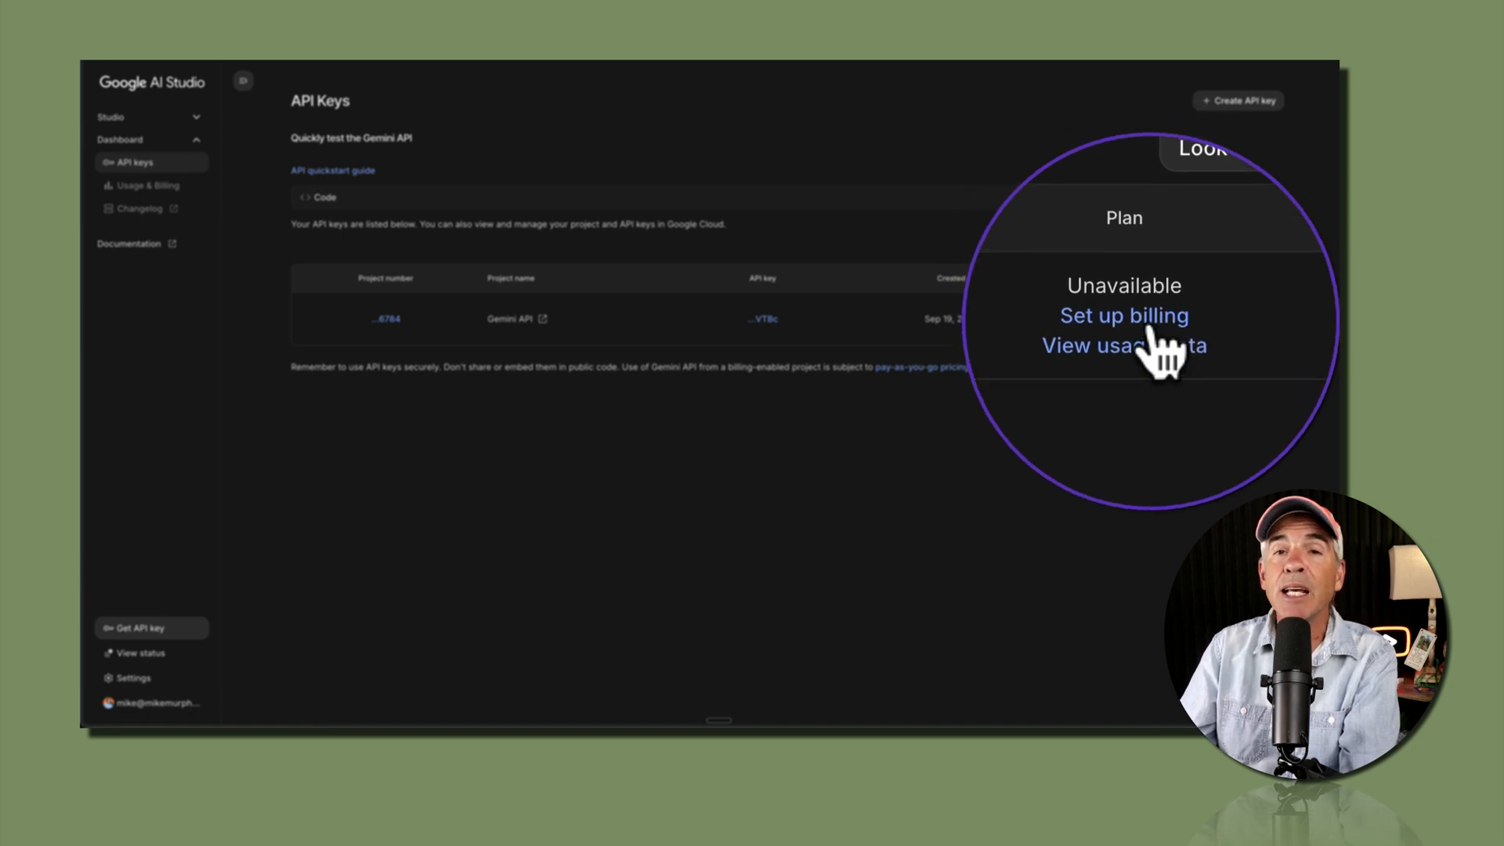
- Set up billing for the project, accept the terms, and start the free trial
left_click(1124, 315)
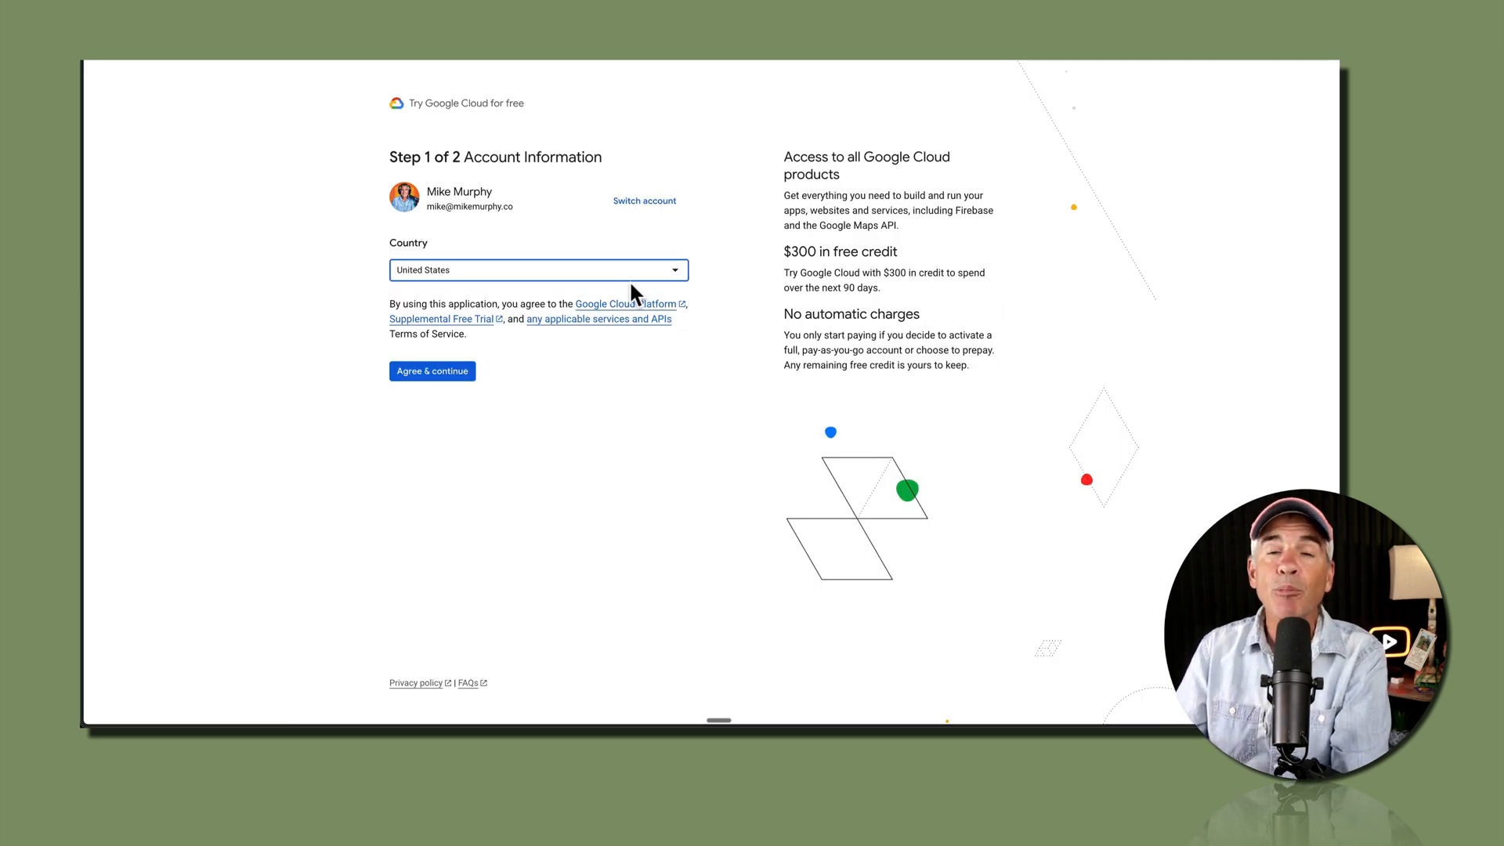
left_click(431, 370)
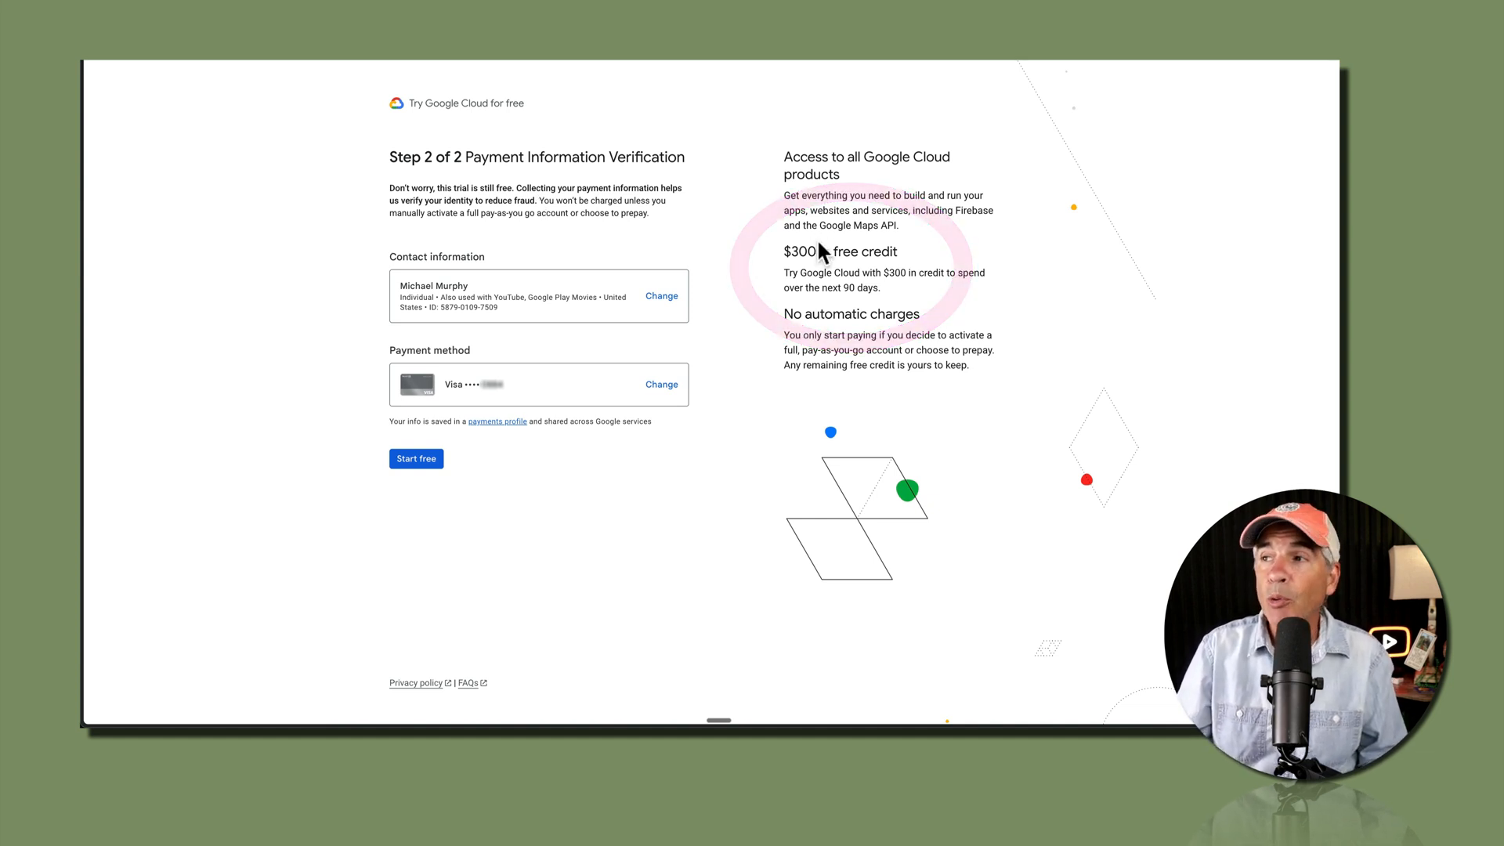
left_click(416, 458)
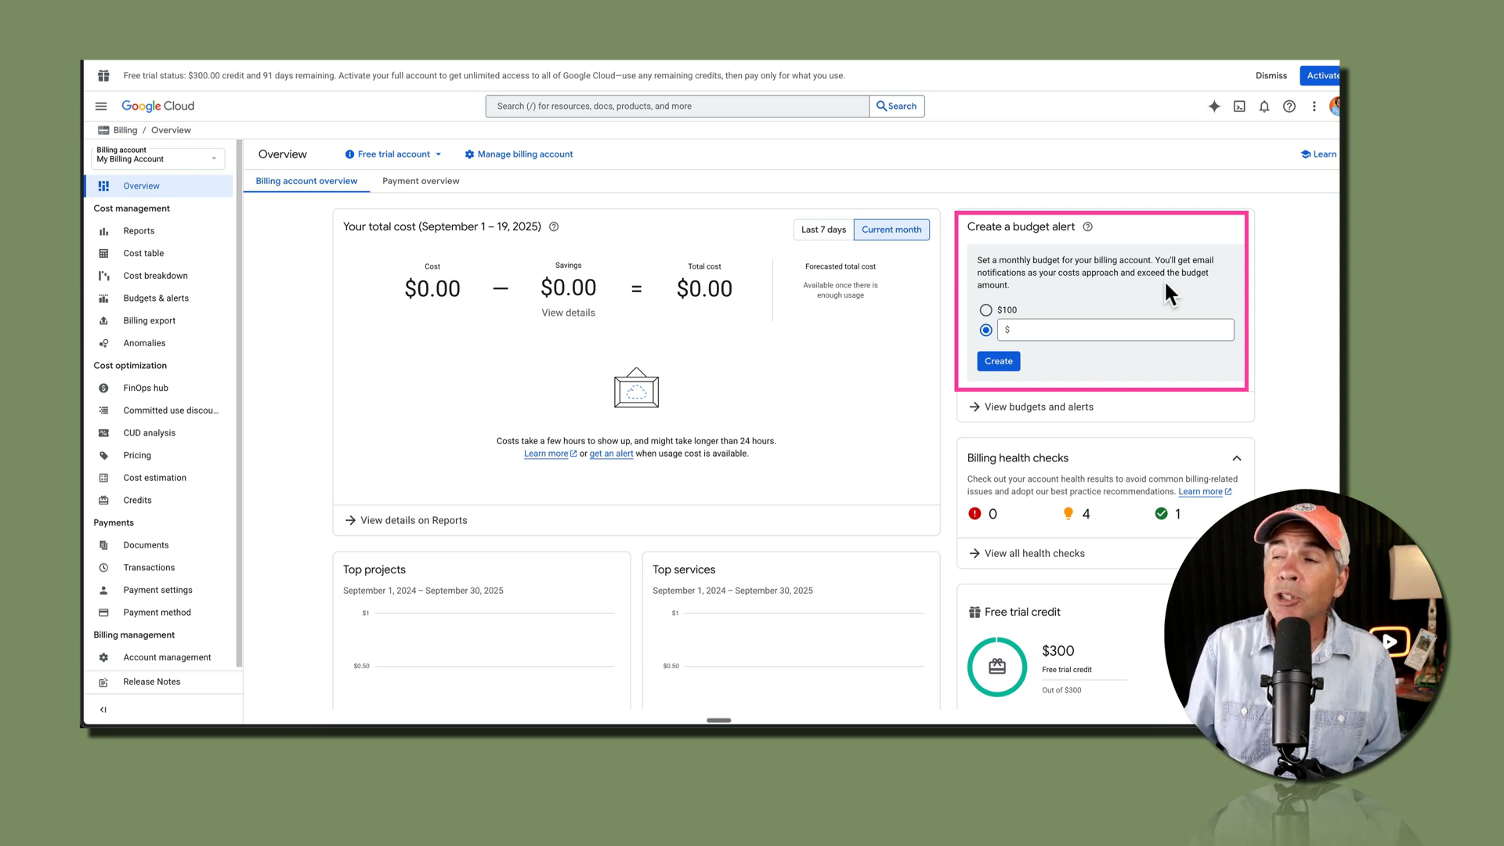
mouse_move(1104, 301)
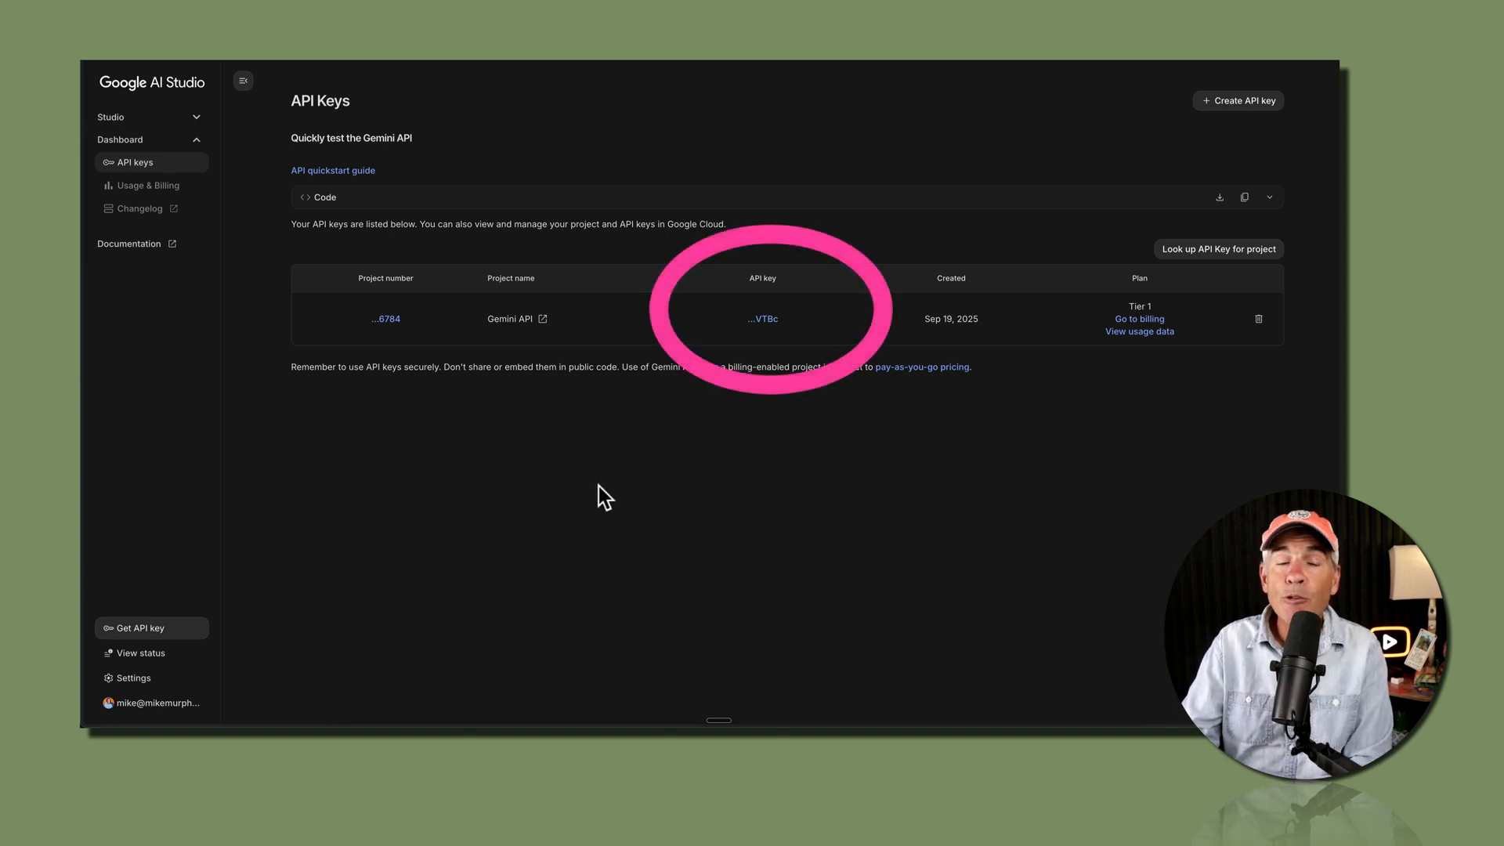
mouse_move(644, 485)
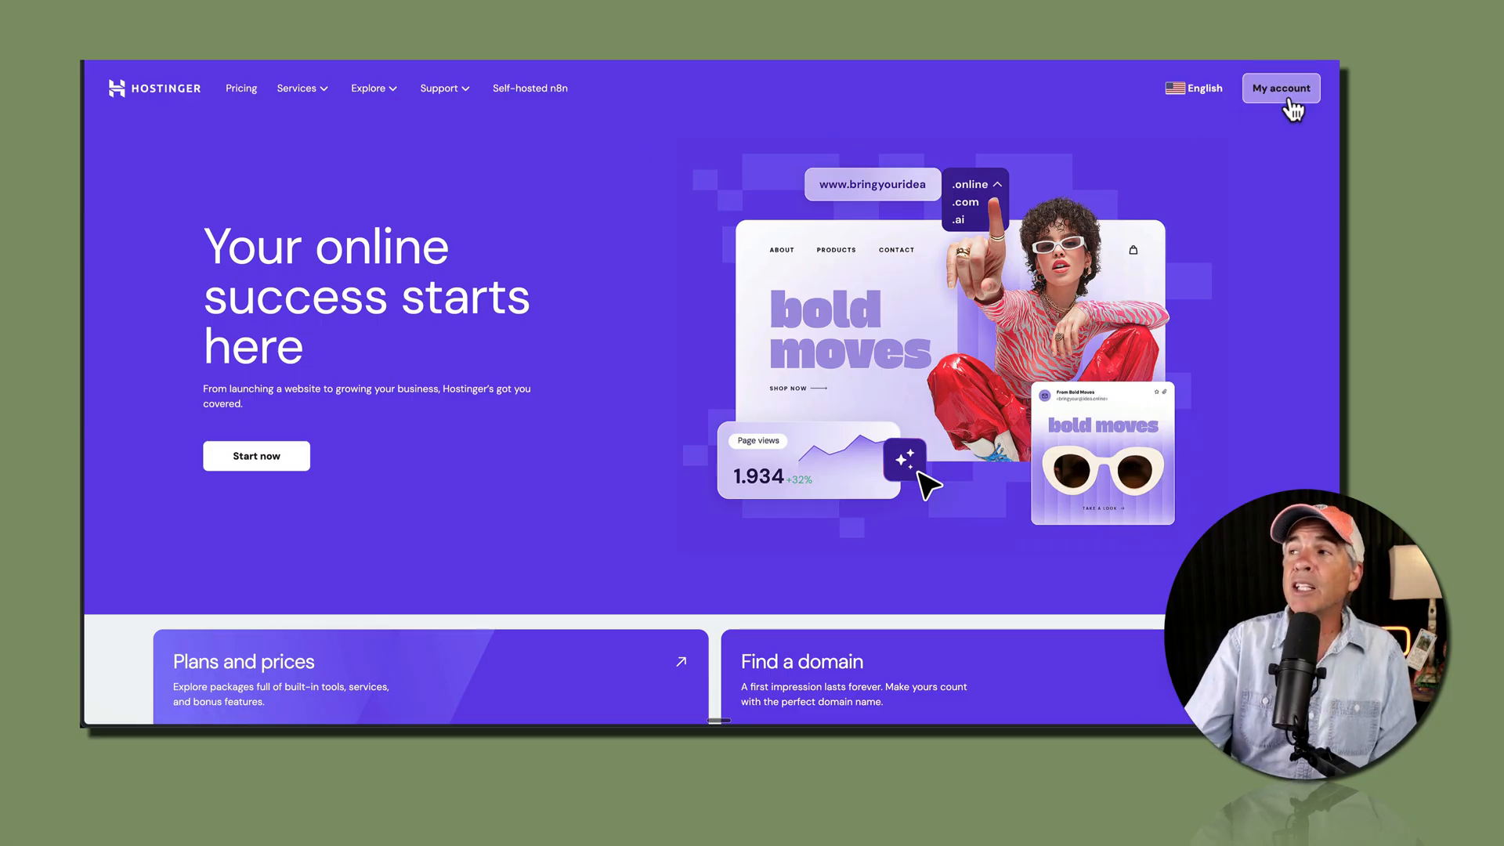
- From the Hostinger dashboard, launch n8n with Manage App on the VPS overview
left_click(1281, 87)
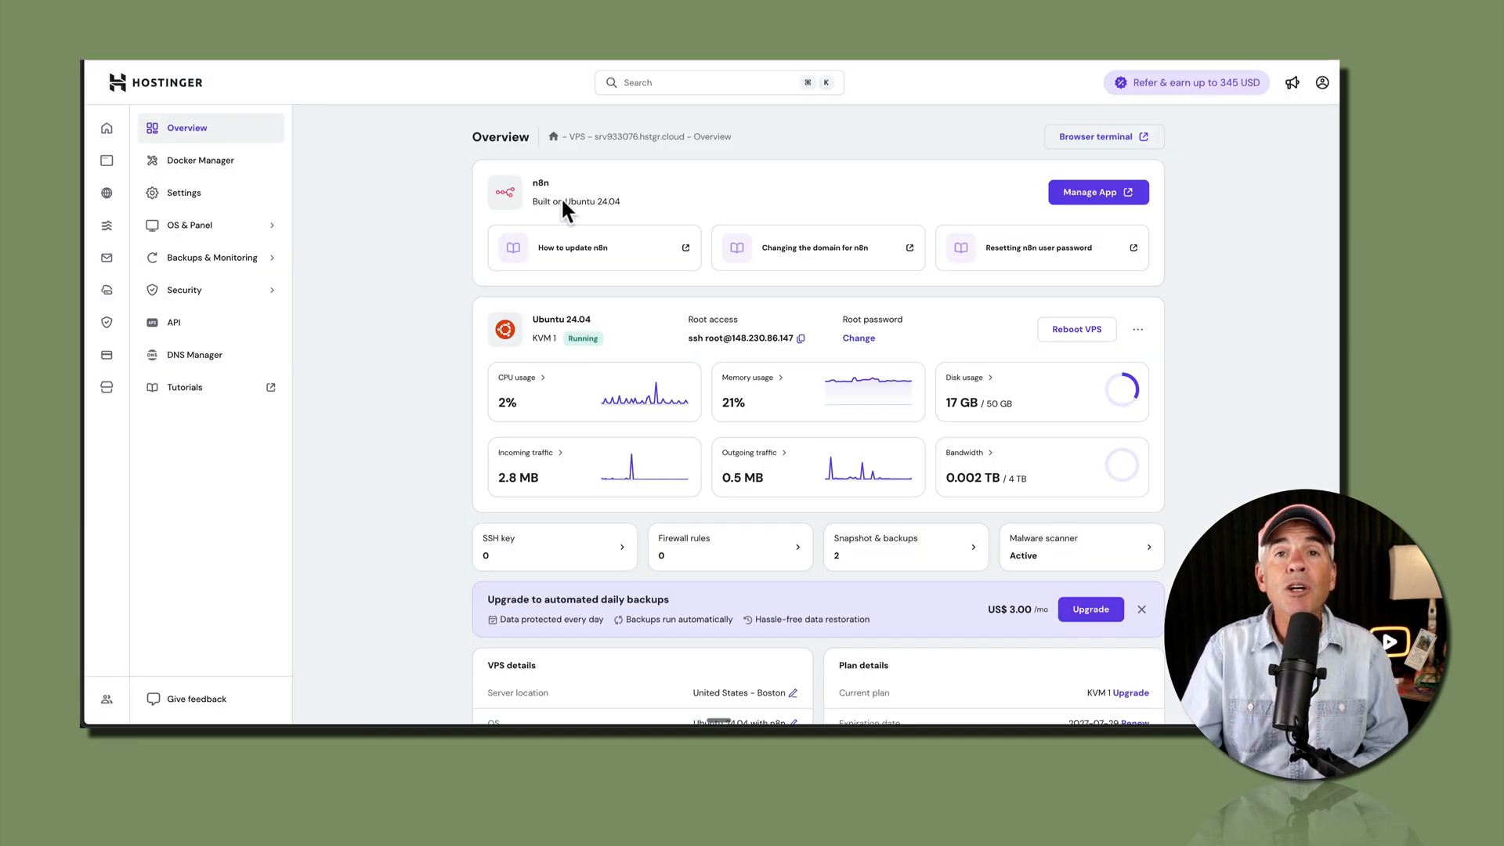
mouse_move(607, 190)
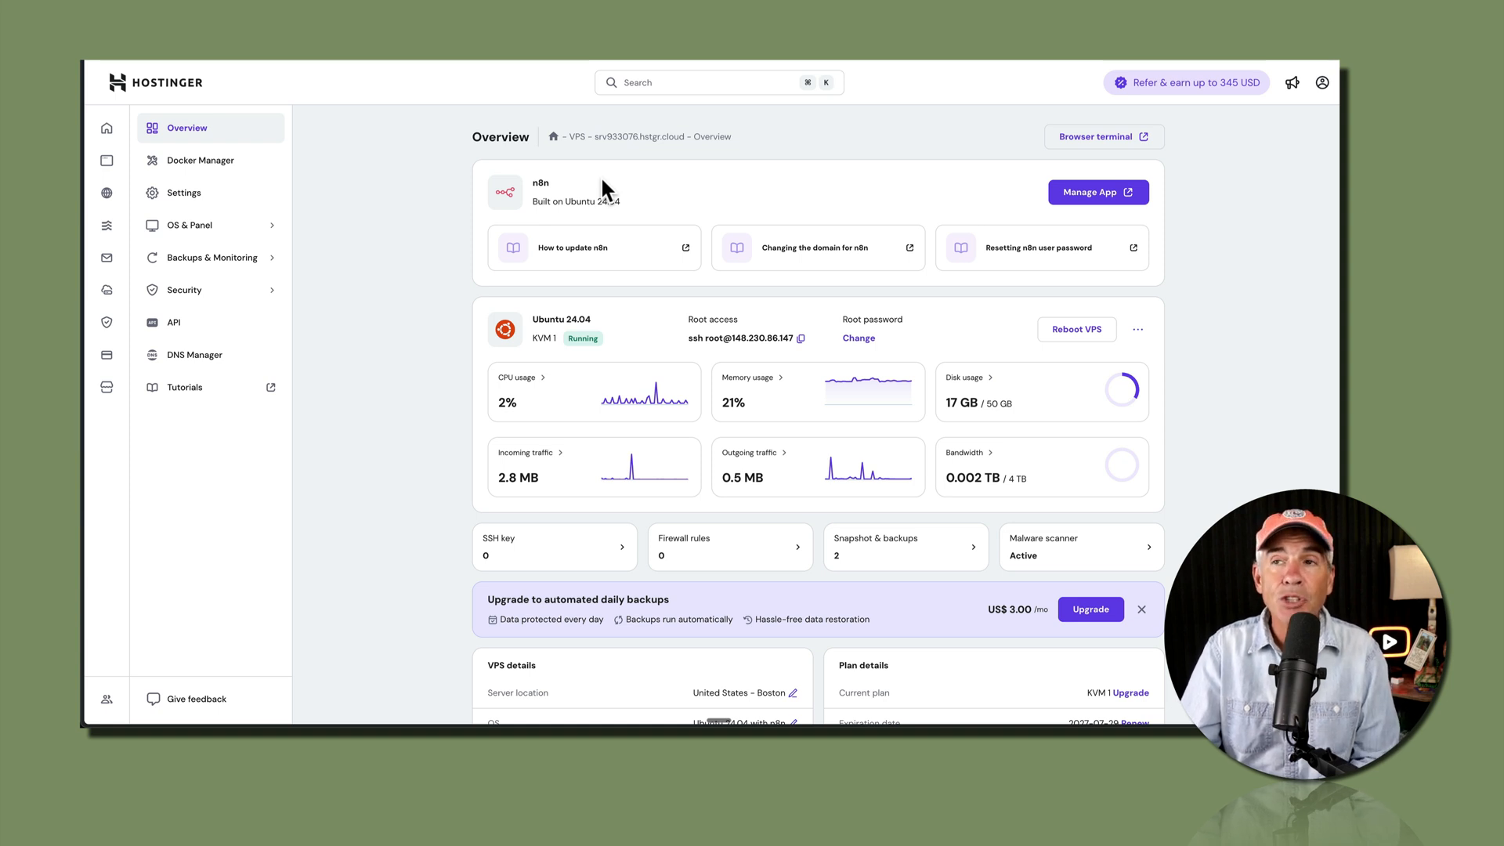
mouse_move(580, 202)
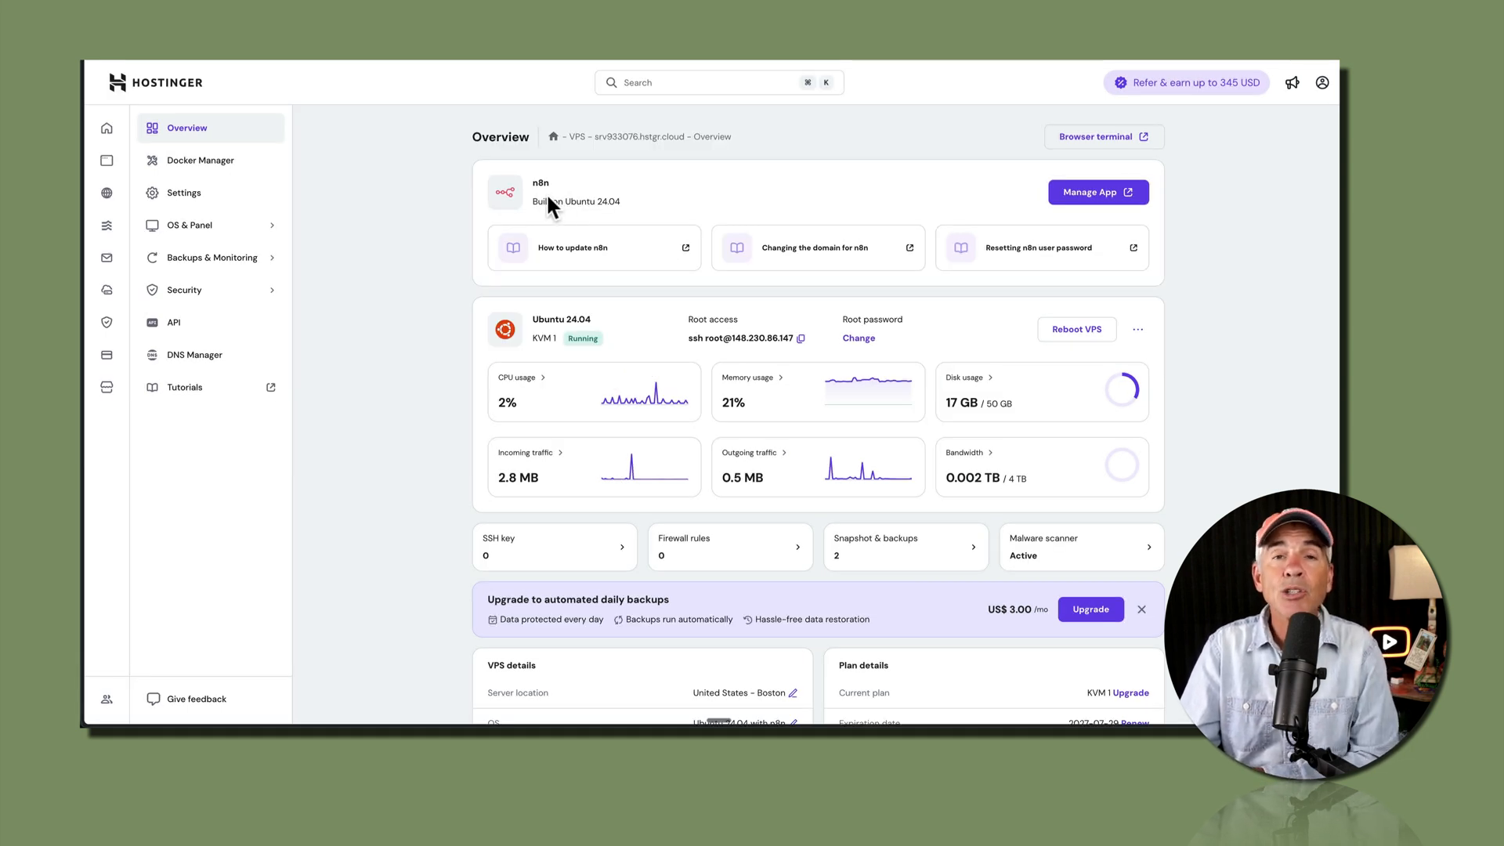
mouse_move(173, 104)
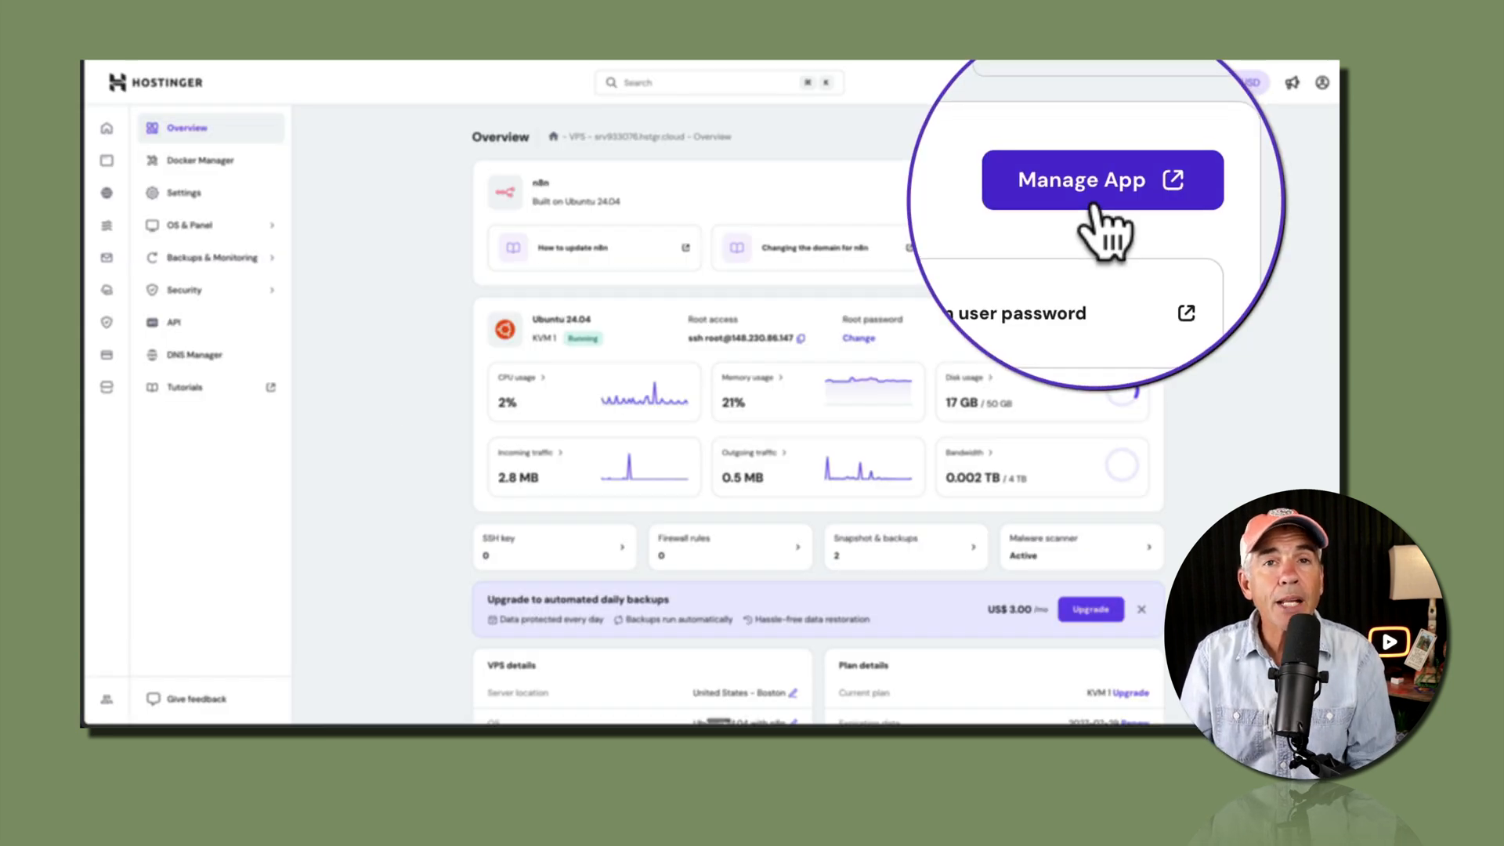
left_click(1101, 179)
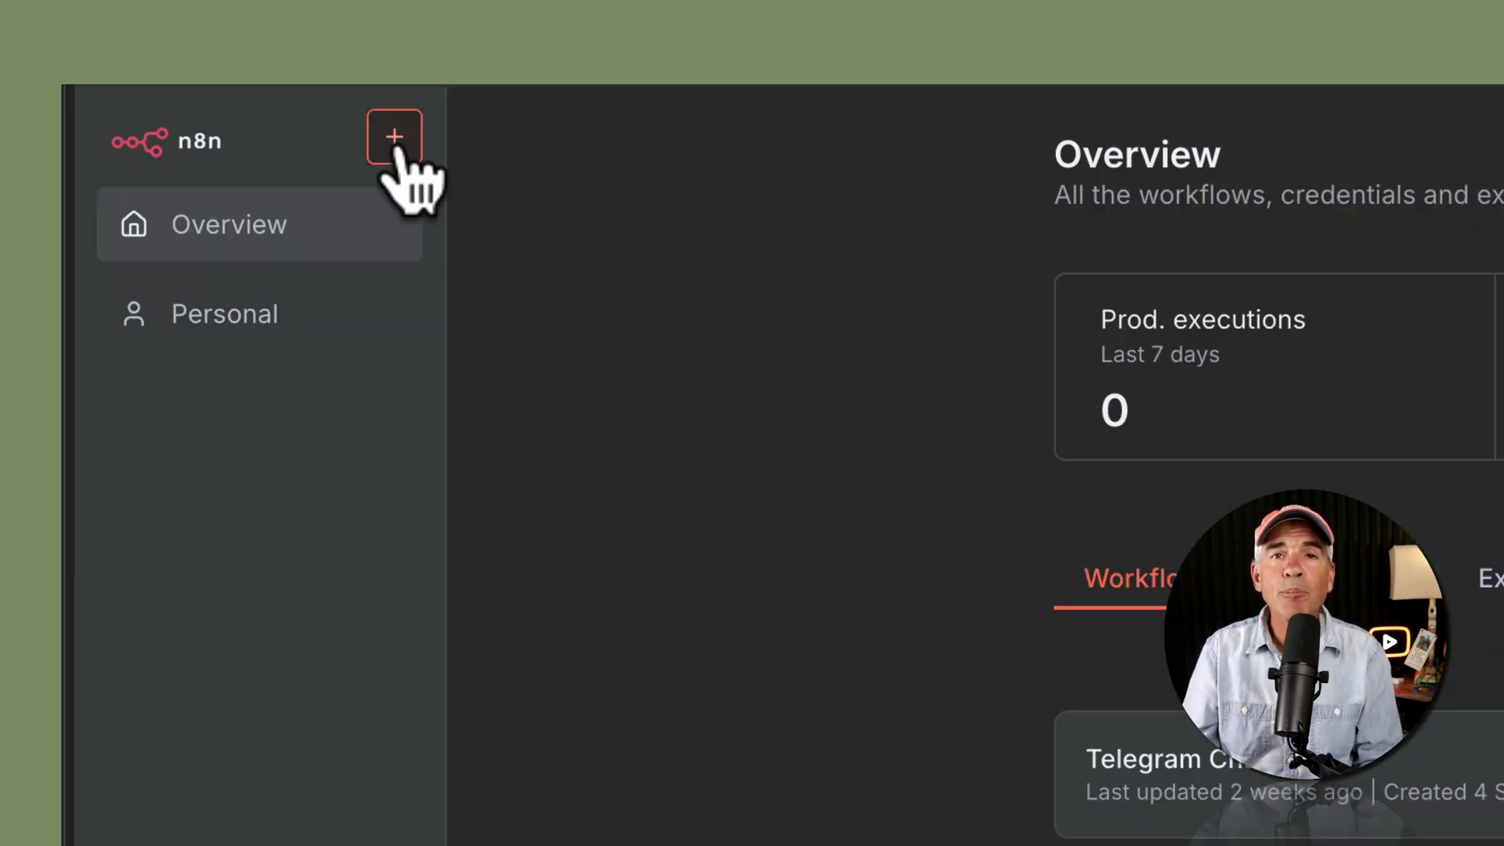
- Add a credential, search 'gemi', and continue with Google Gemini(PaLM) Api
left_click(394, 137)
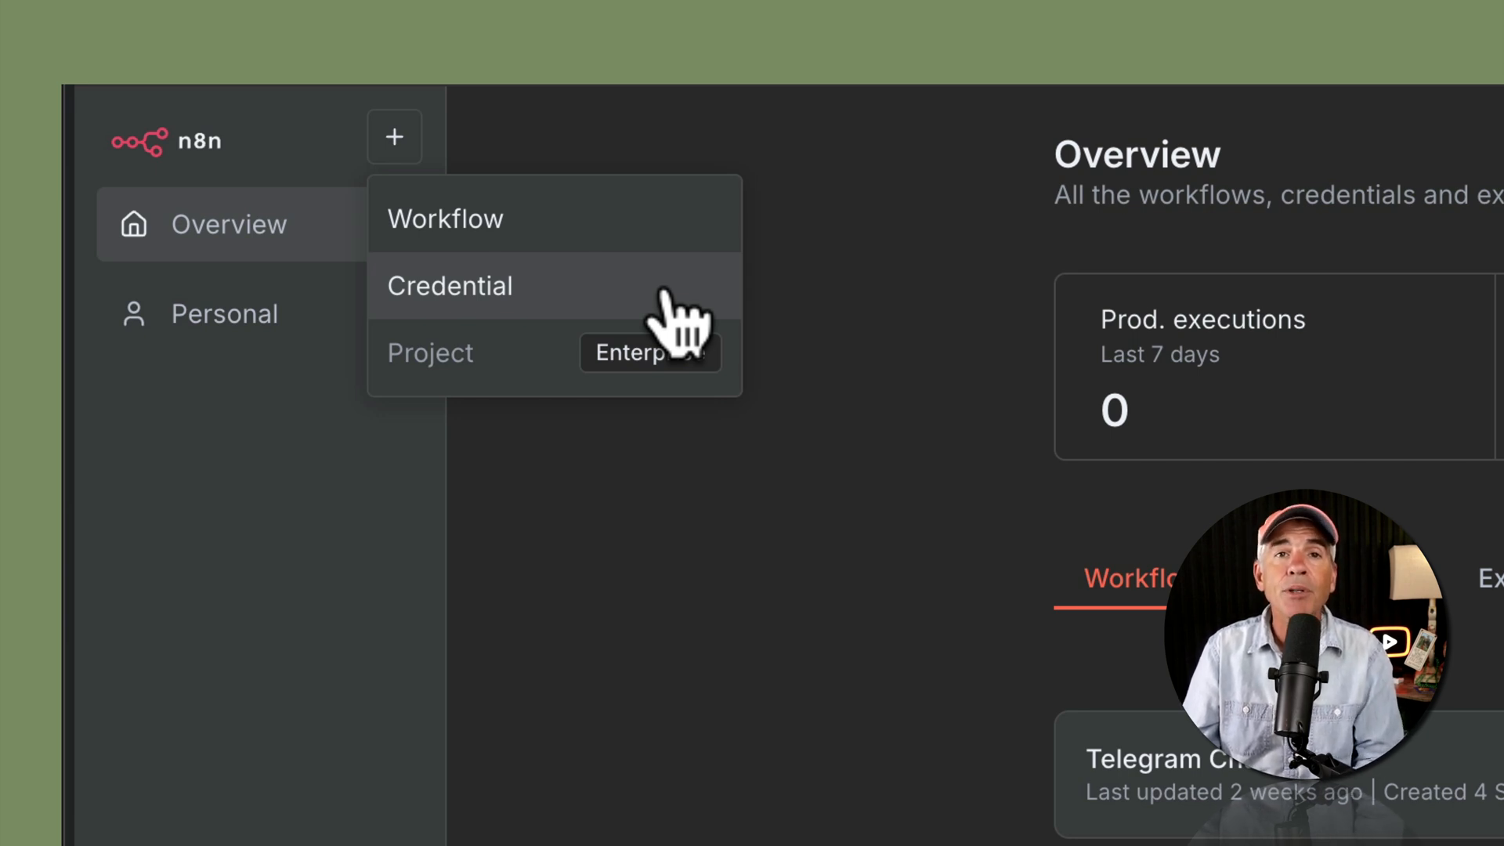
left_click(450, 286)
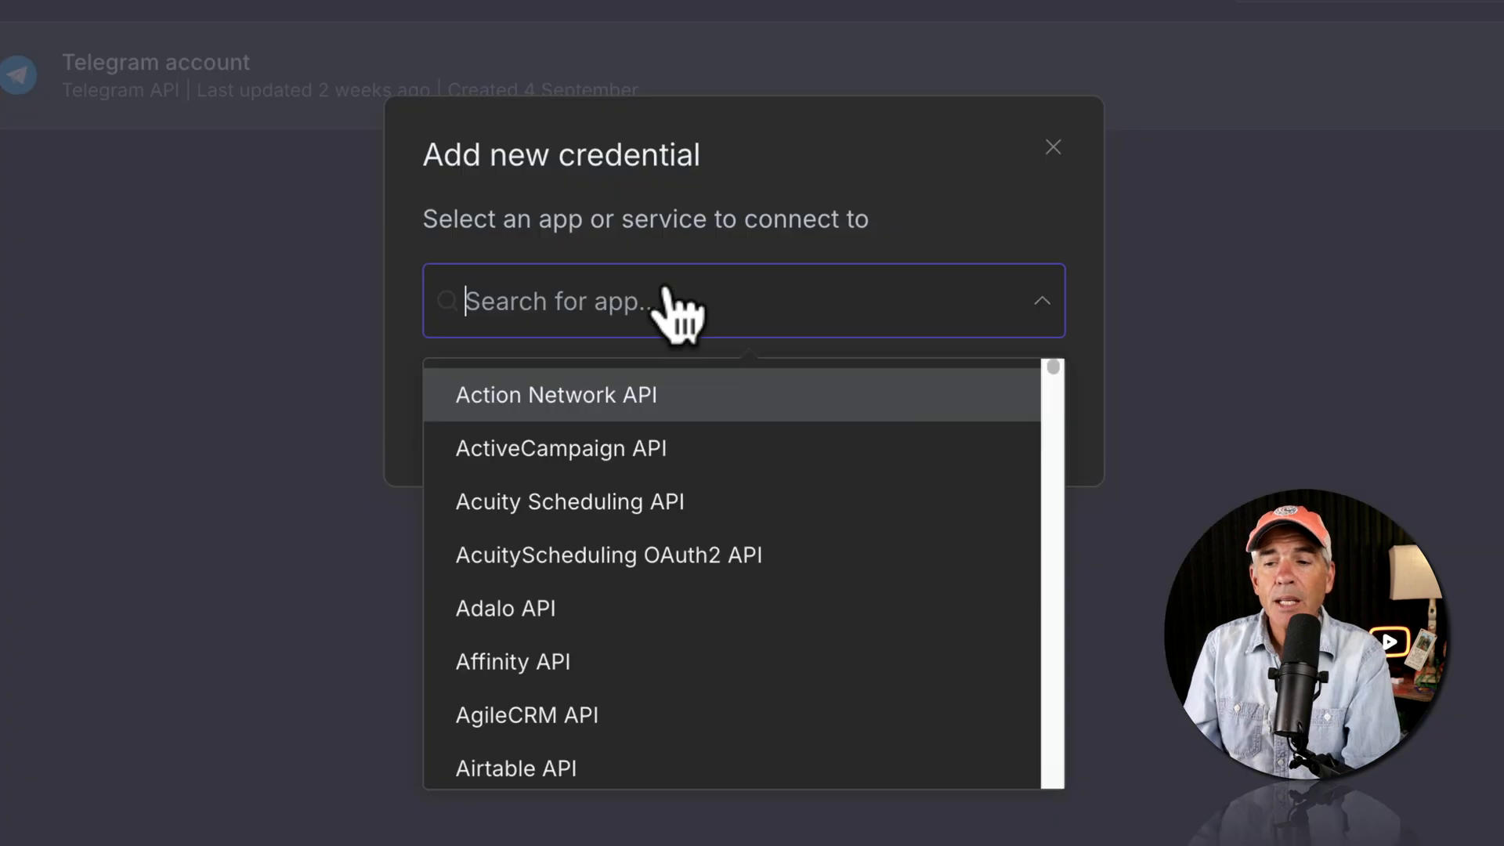
type("g")
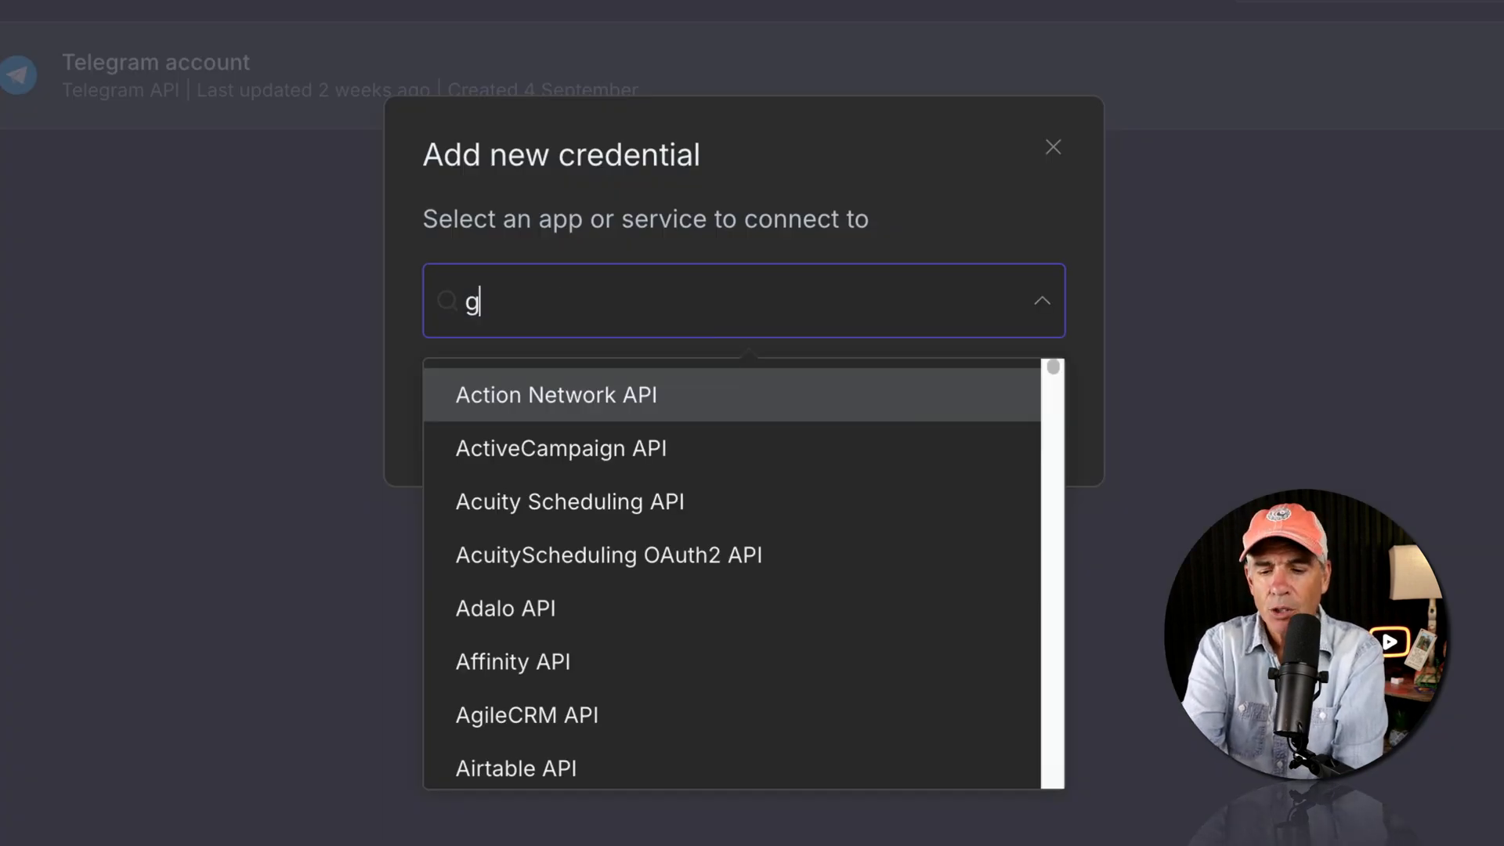
type("emi")
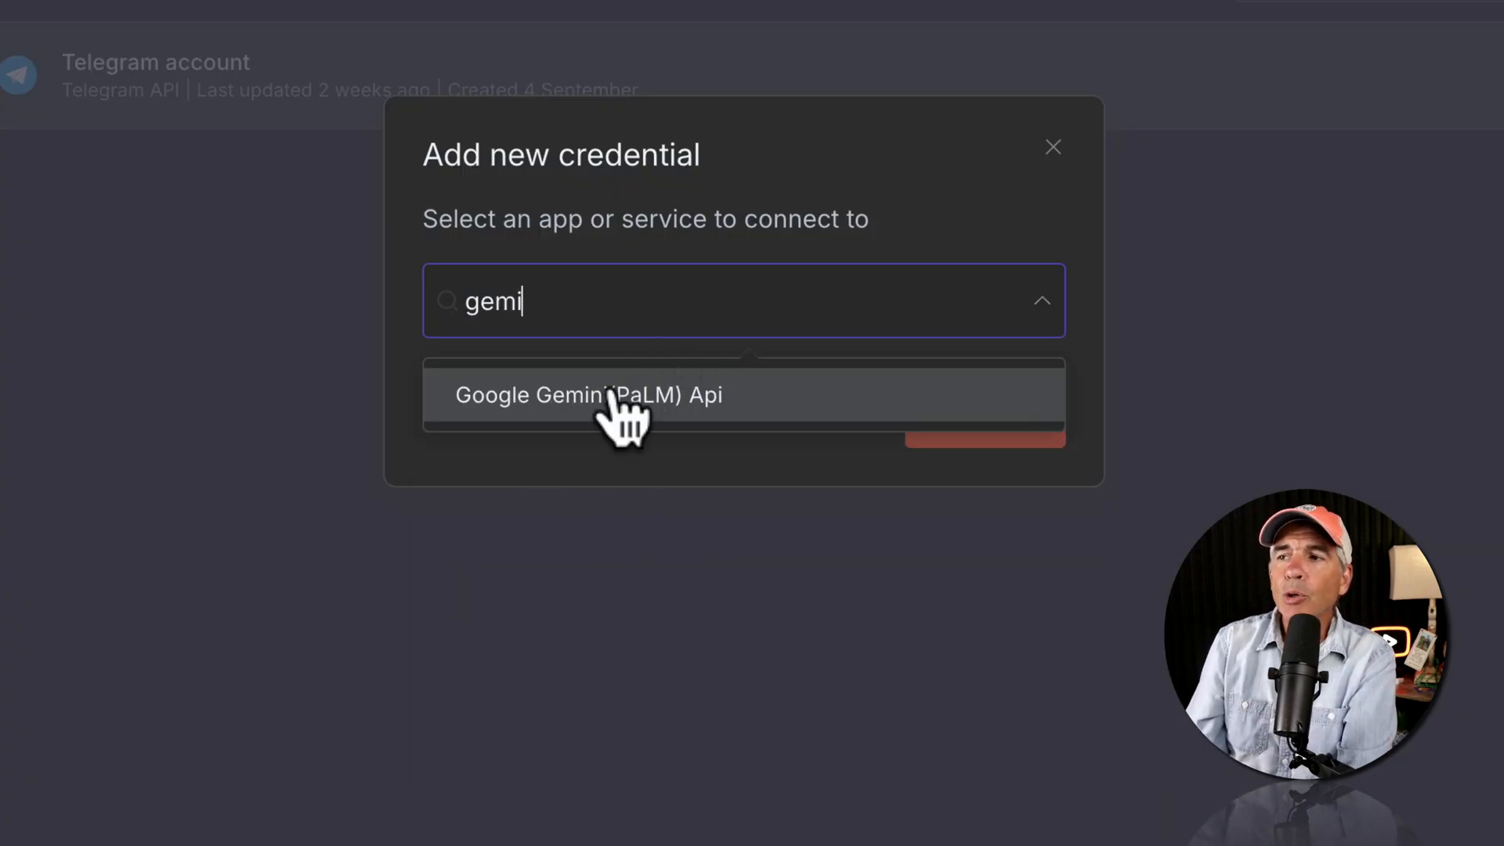
left_click(590, 395)
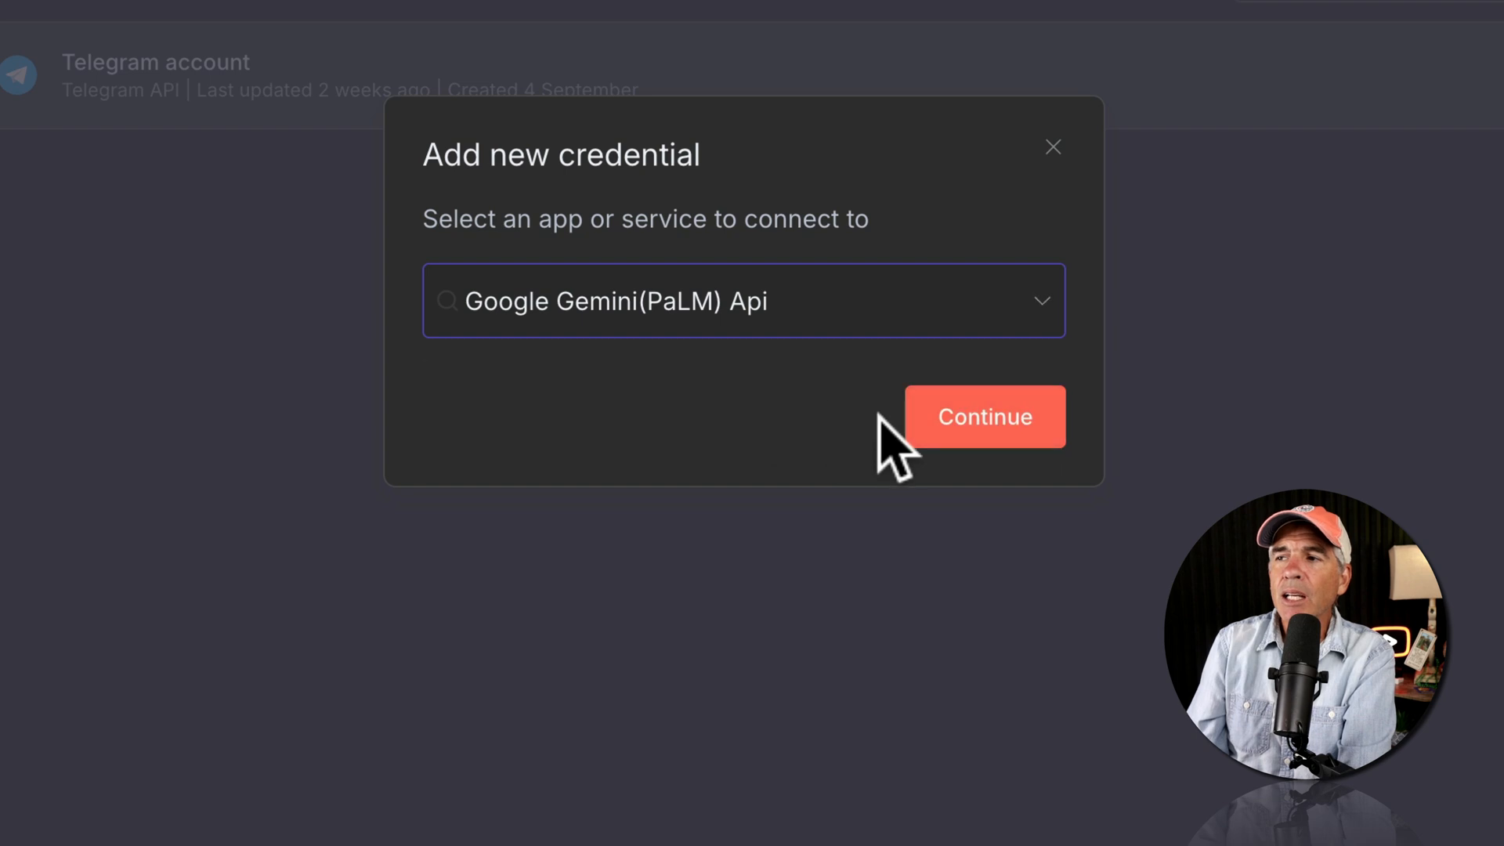
left_click(985, 417)
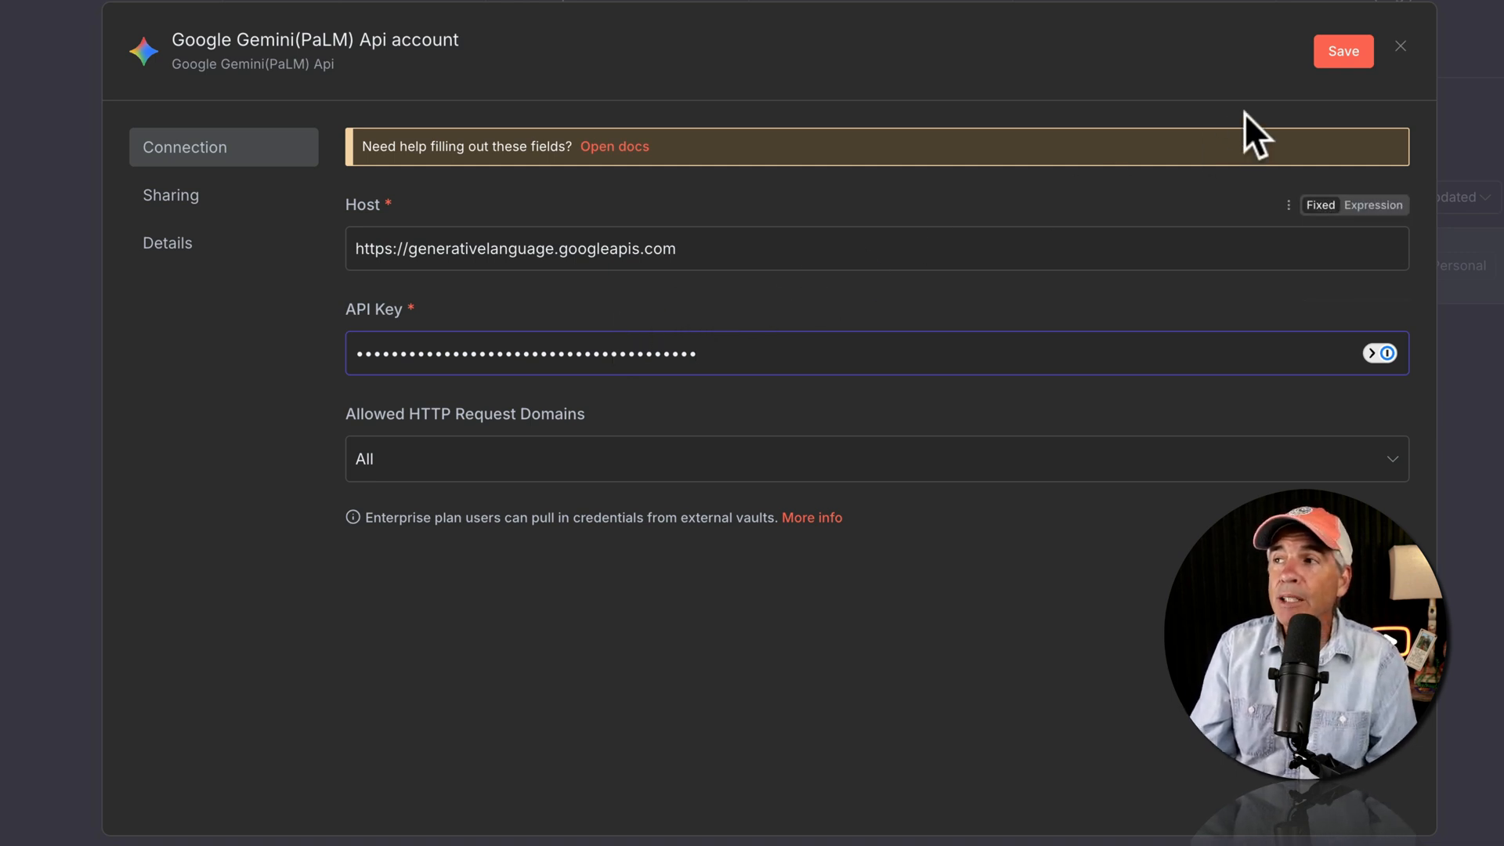
- Save the Gemini credential, confirm the successful connection test, and close the dialog
left_click(1344, 50)
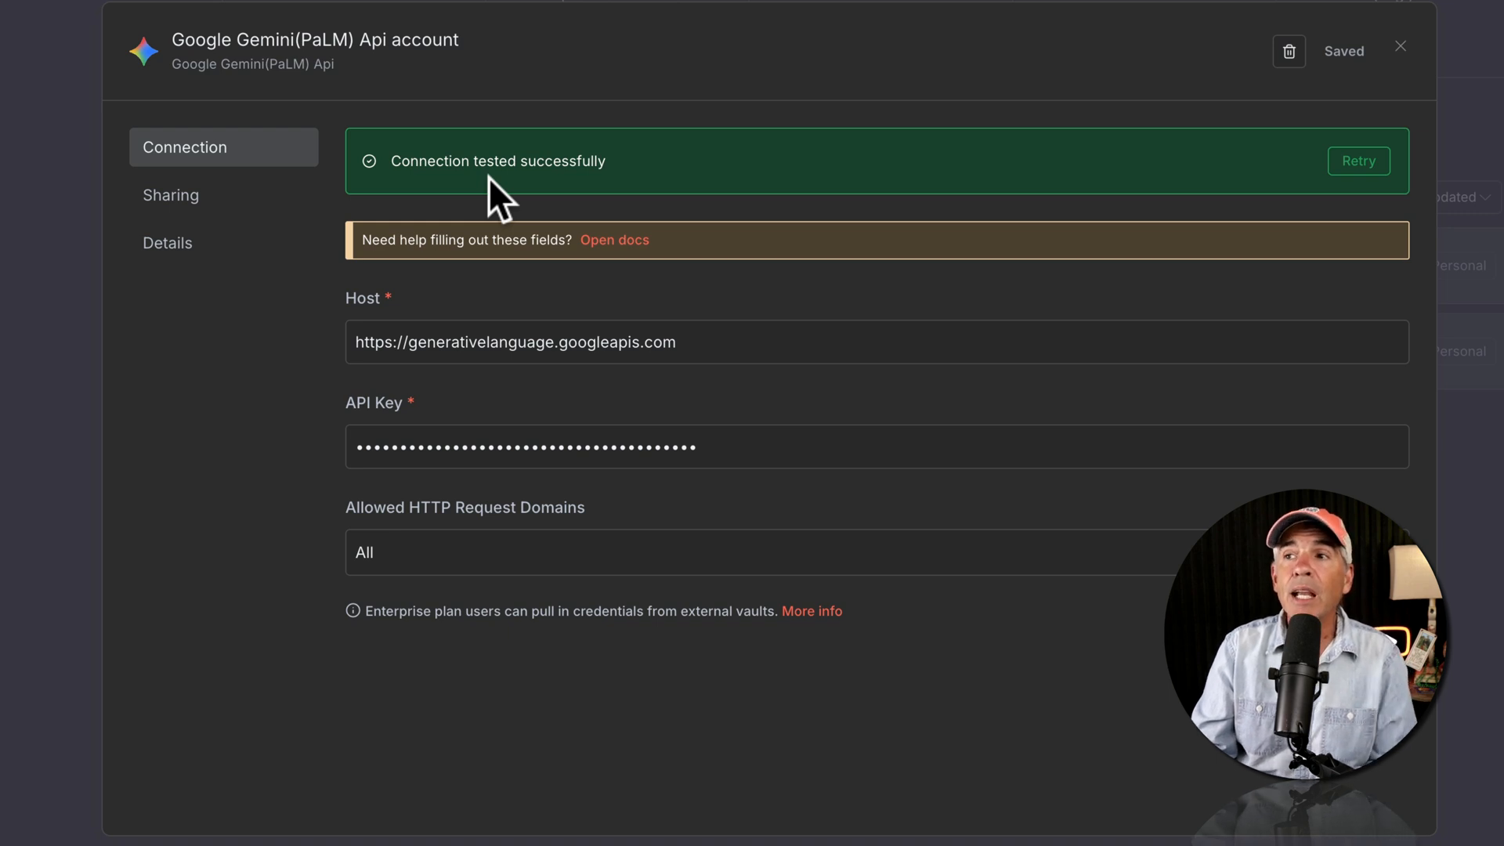
mouse_move(574, 205)
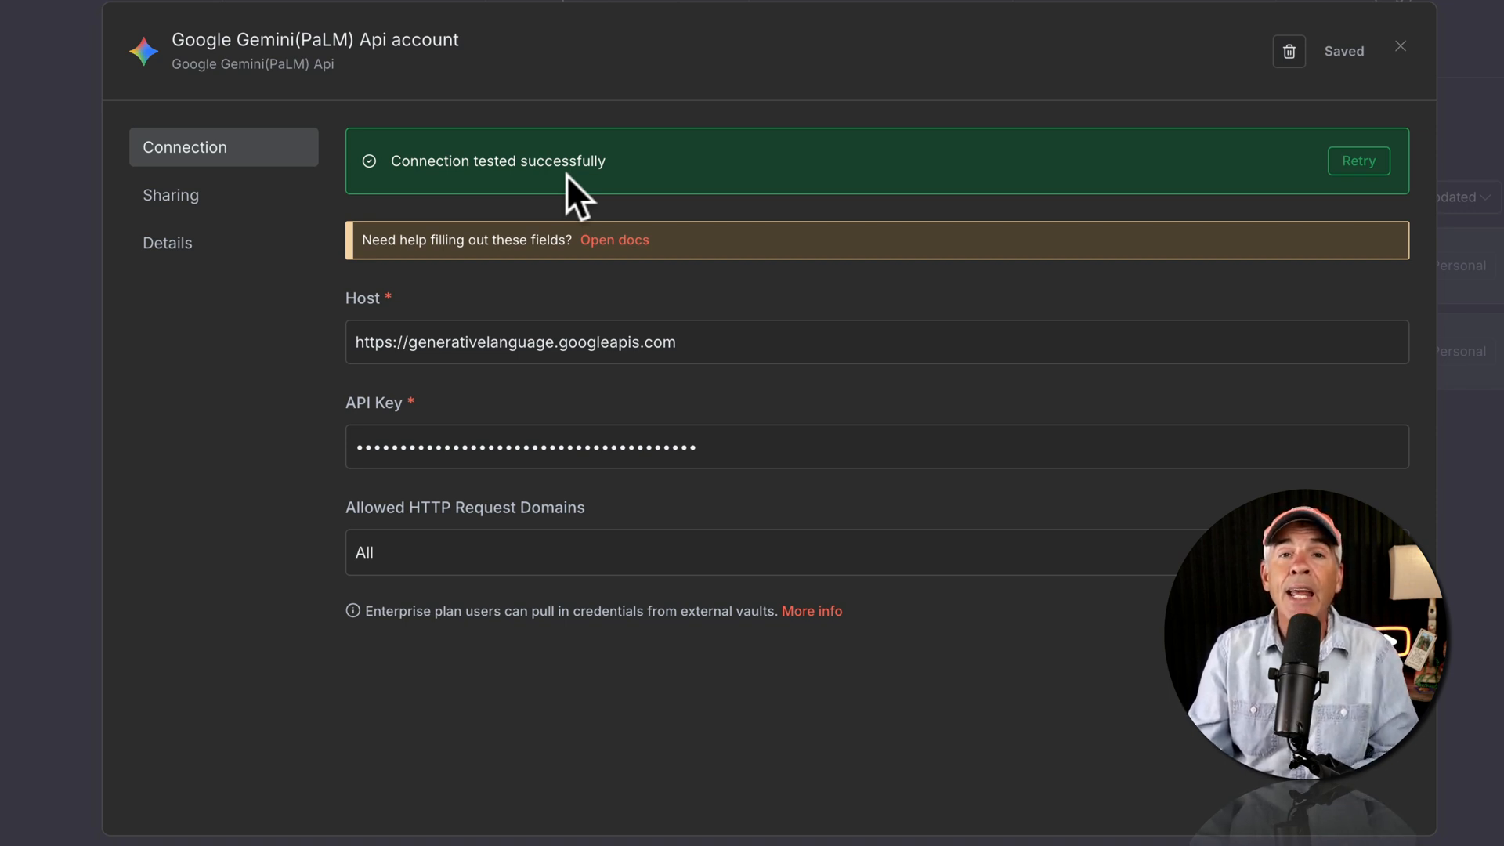
left_click(1399, 50)
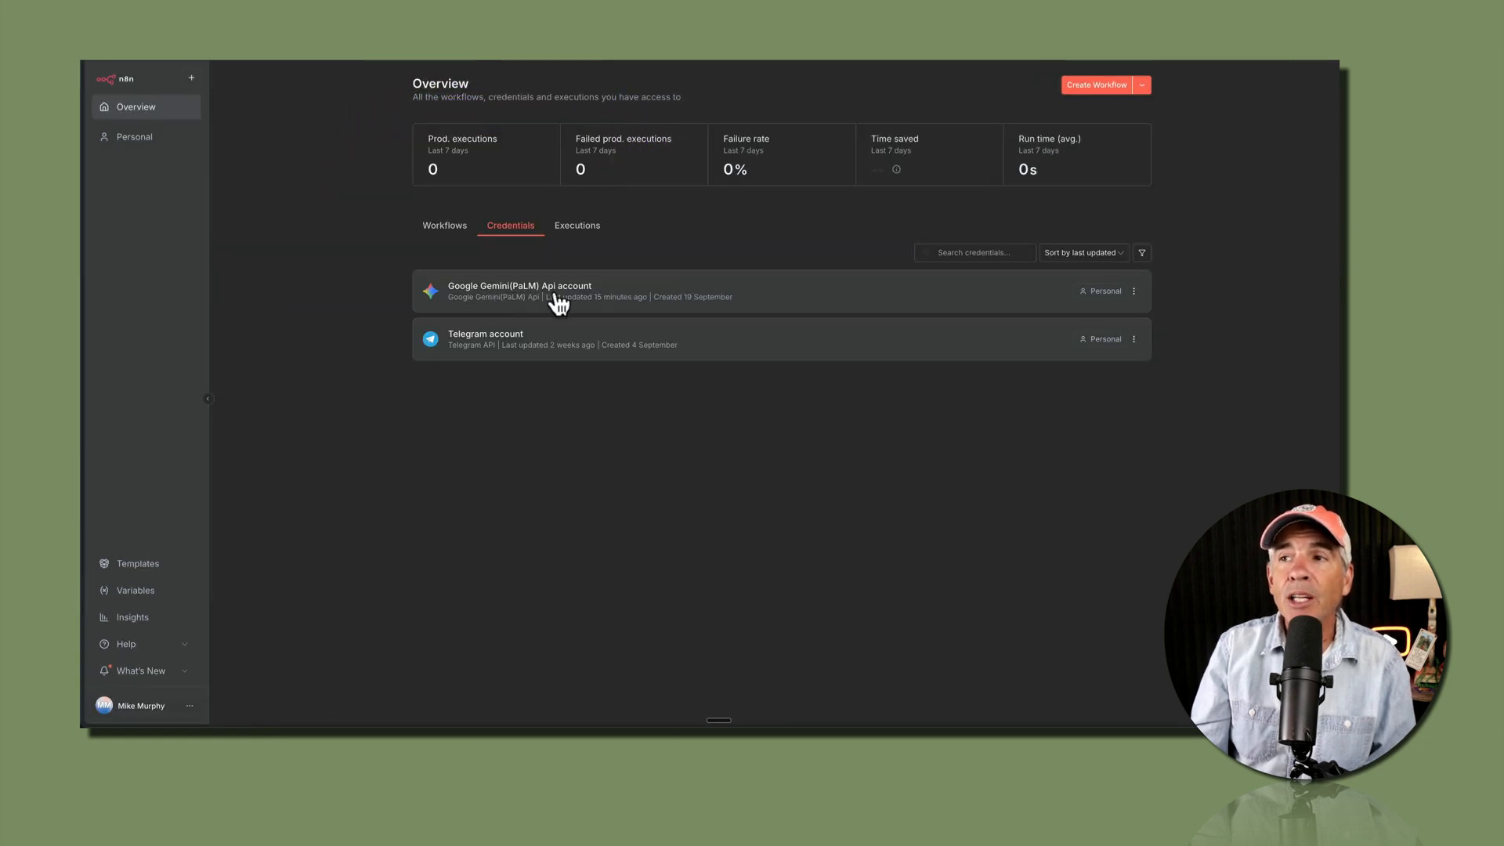
mouse_move(589, 302)
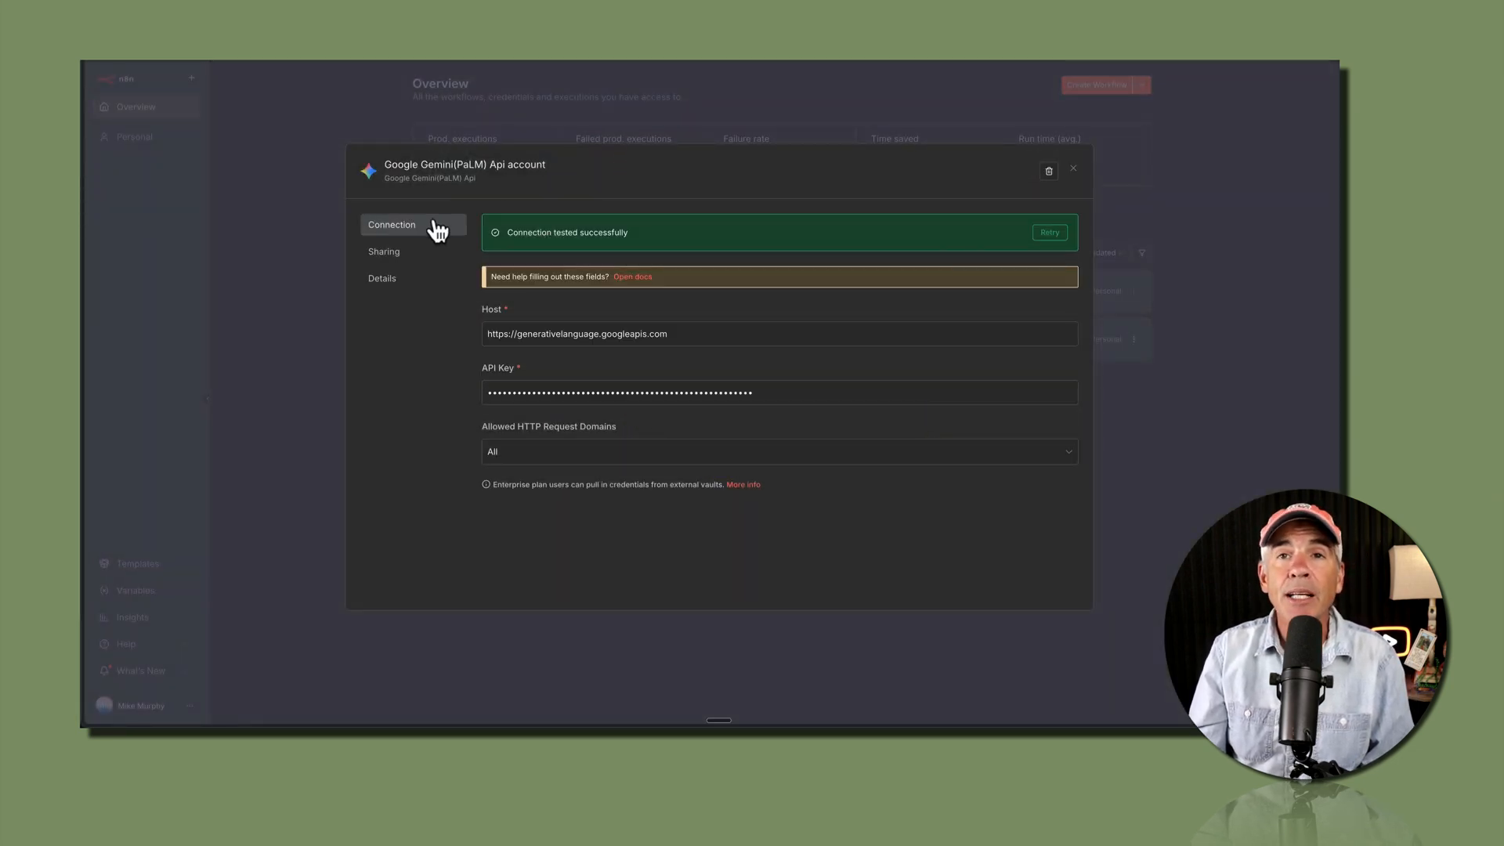
mouse_move(1076, 180)
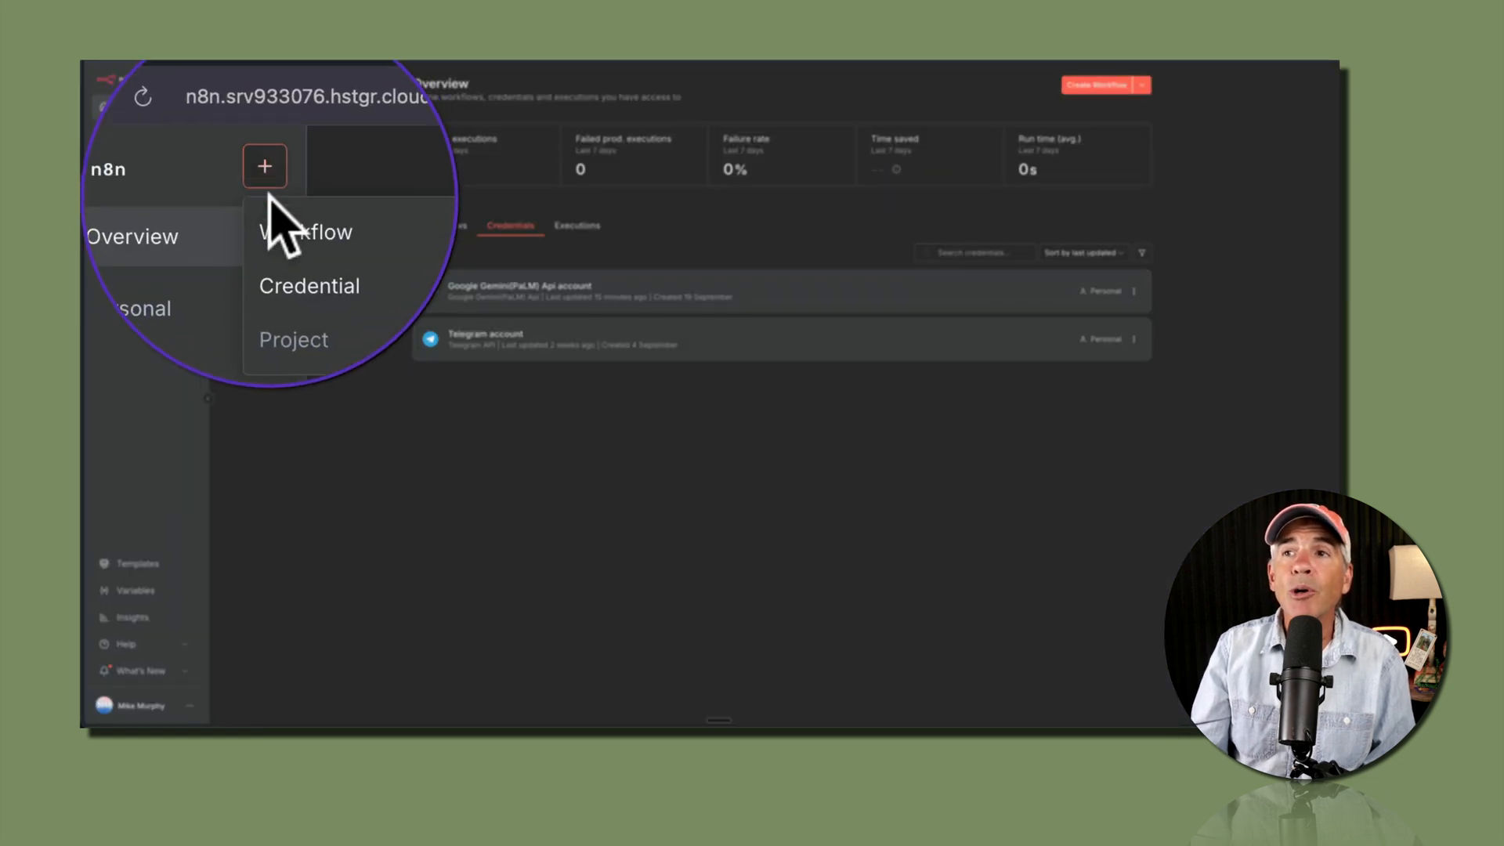
- Create a new workflow and add a Google Gemini Chat Model node, found by searching 'ge'
left_click(305, 231)
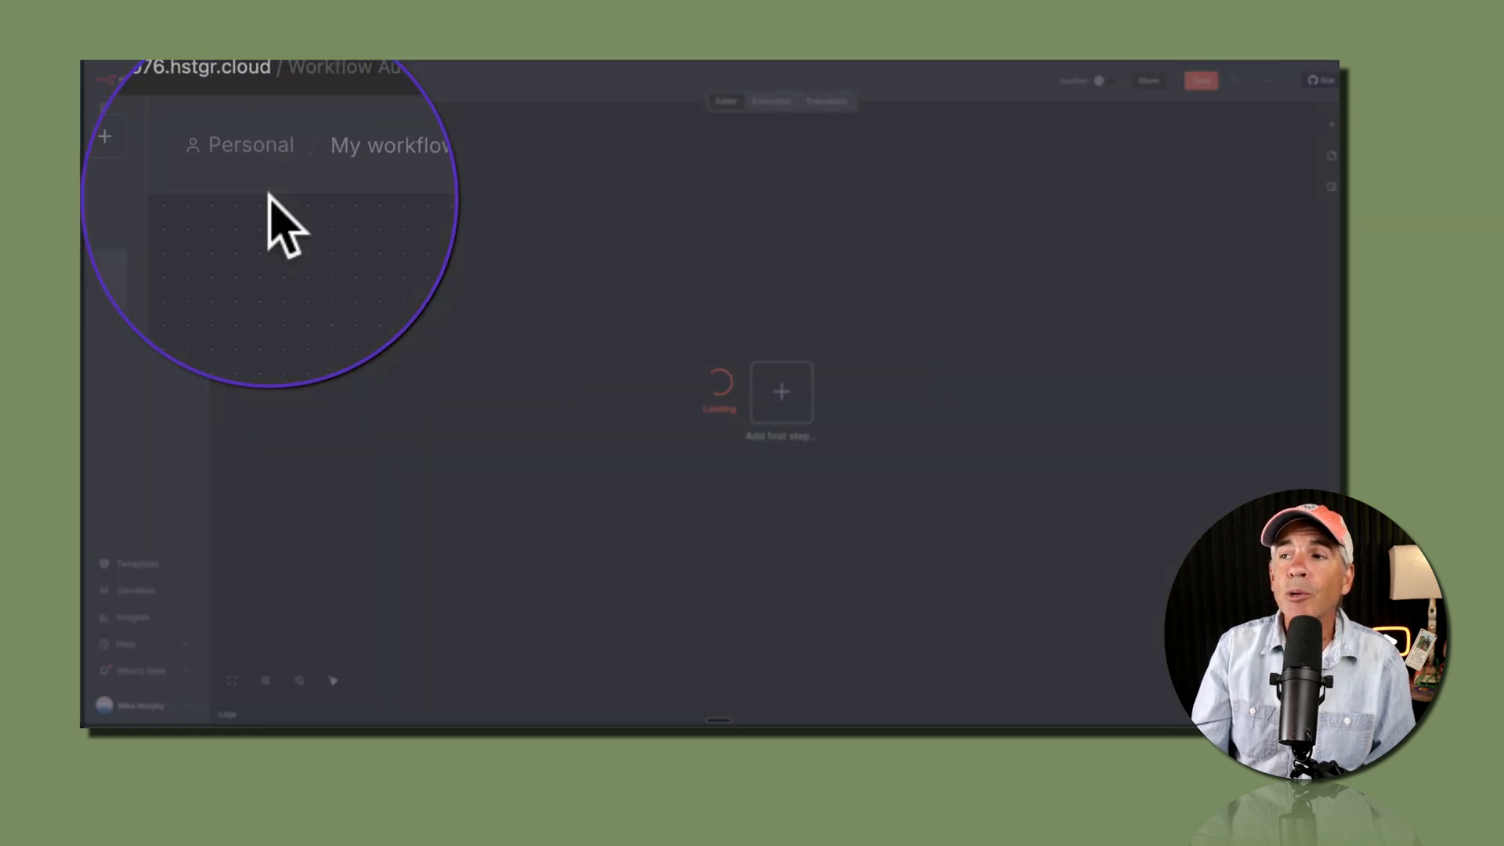
left_click(781, 392)
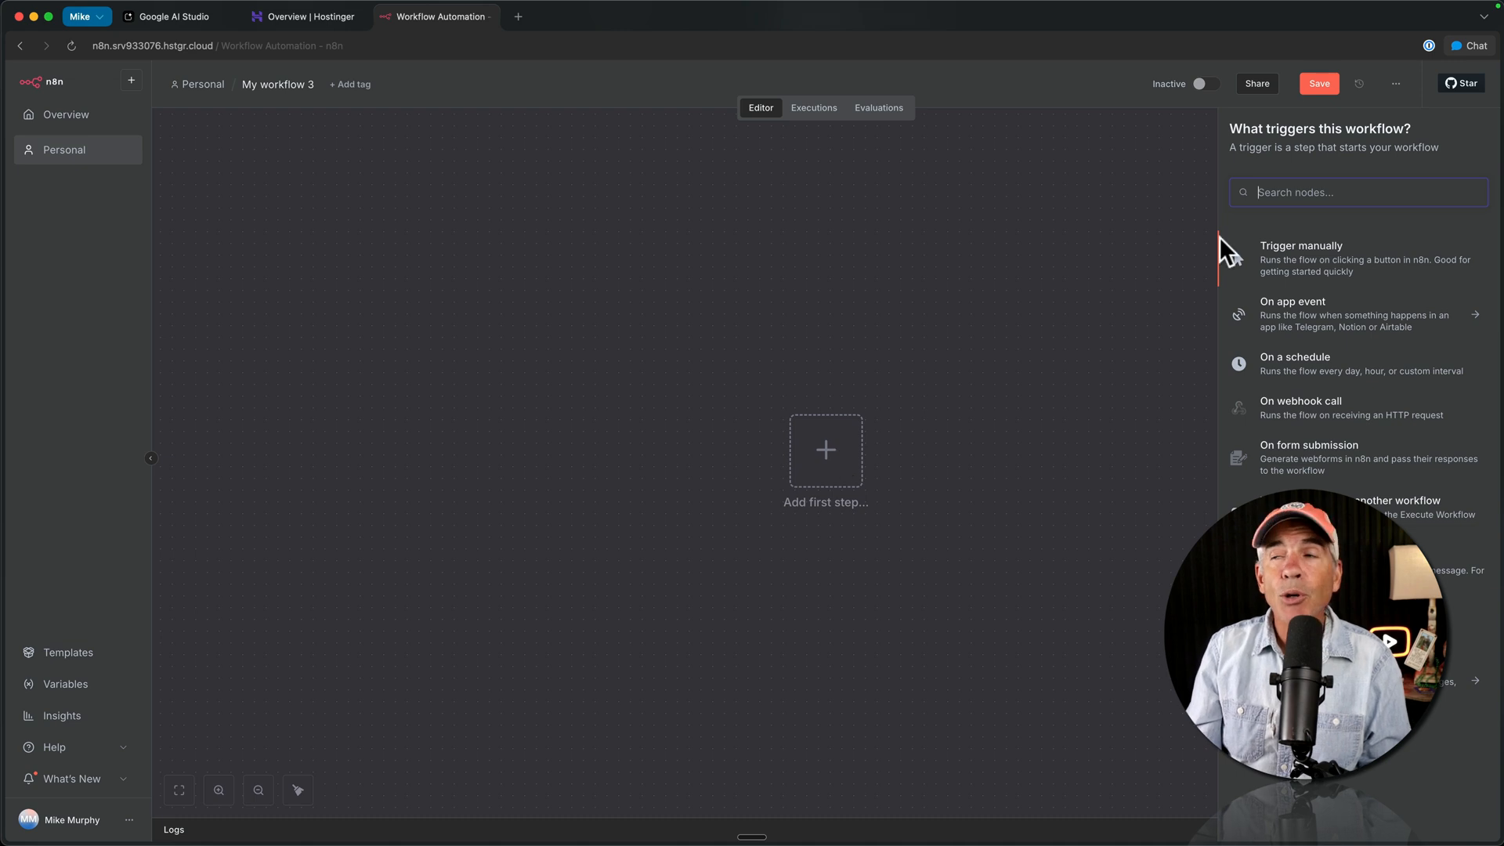
type("ge")
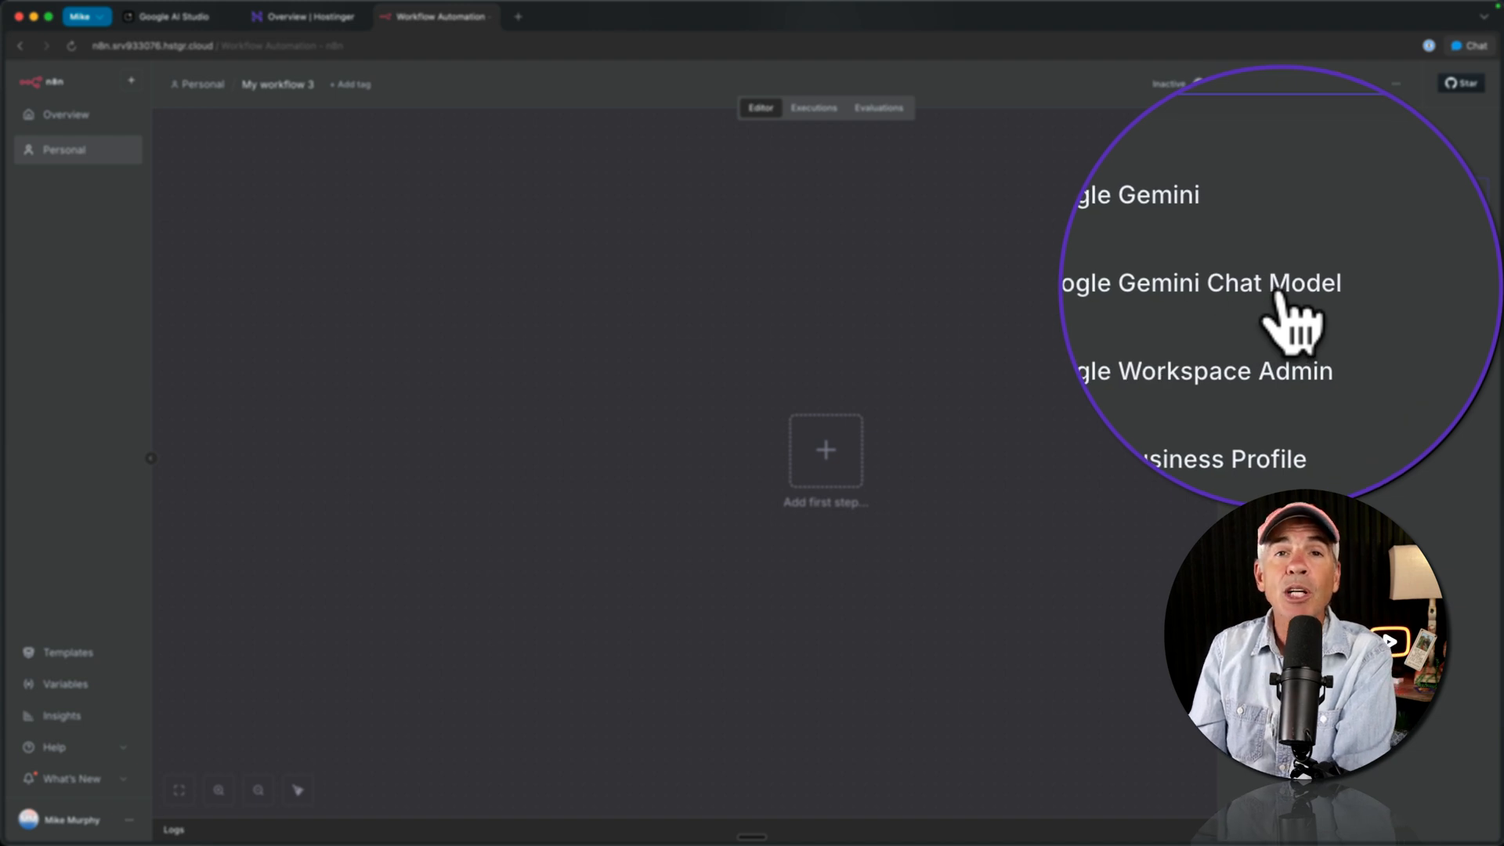
left_click(1199, 283)
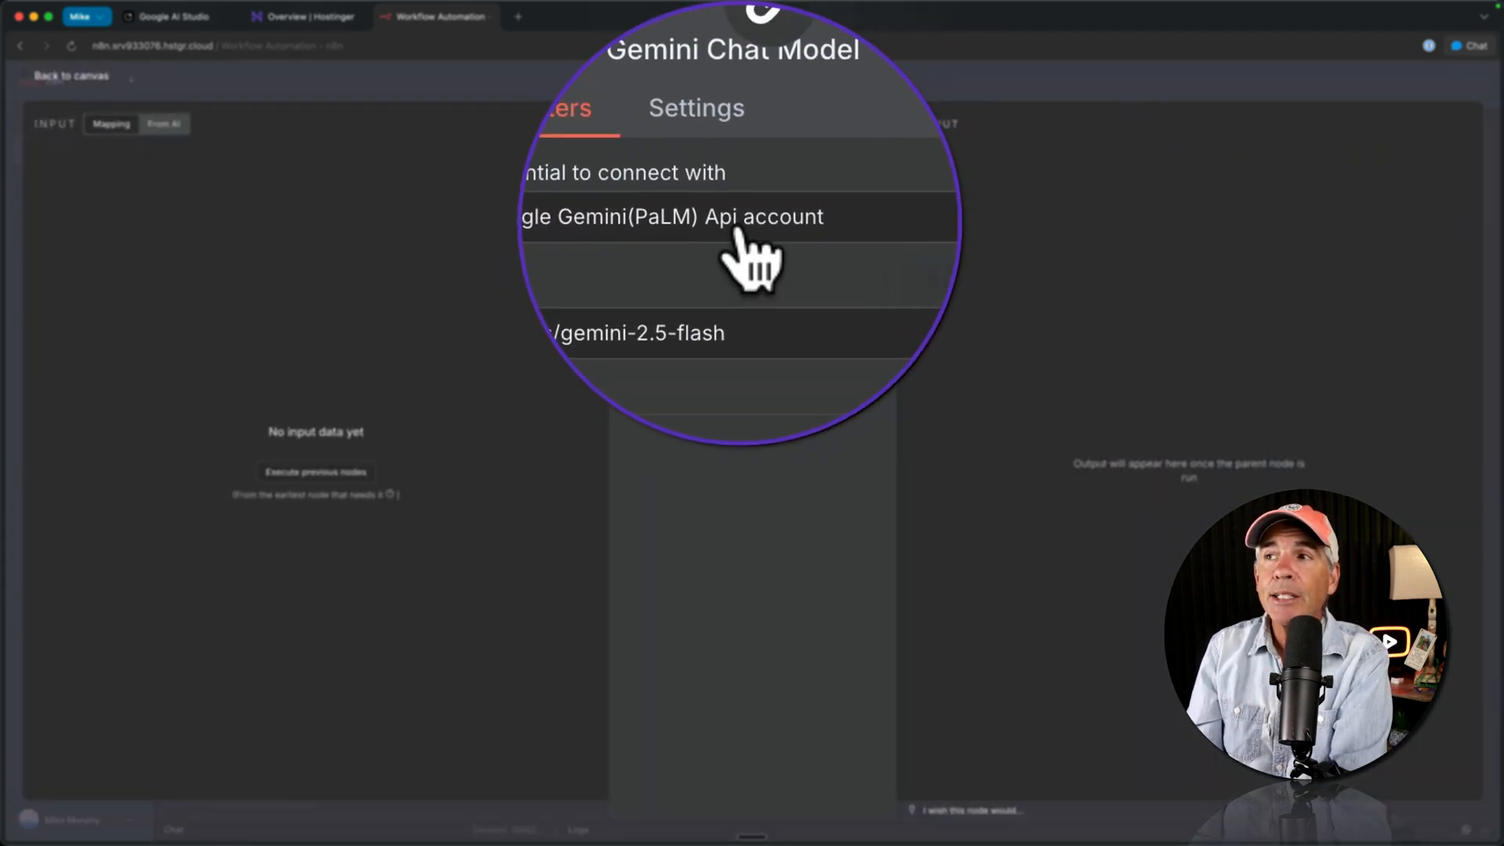
- Link the node to the Google Gemini(PaLM) Api account and browse the available models
left_click(743, 174)
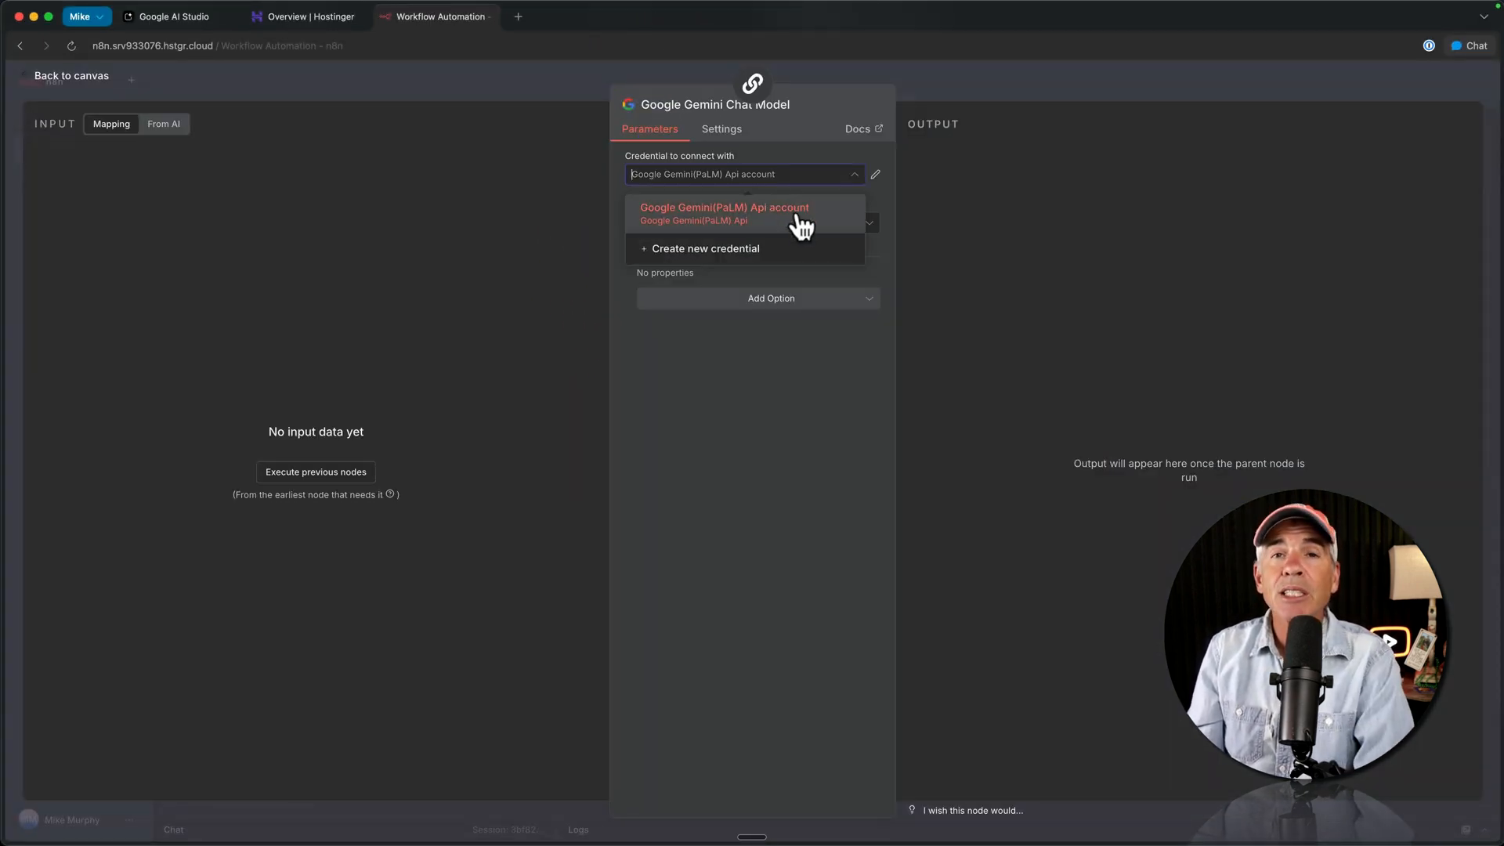
left_click(724, 214)
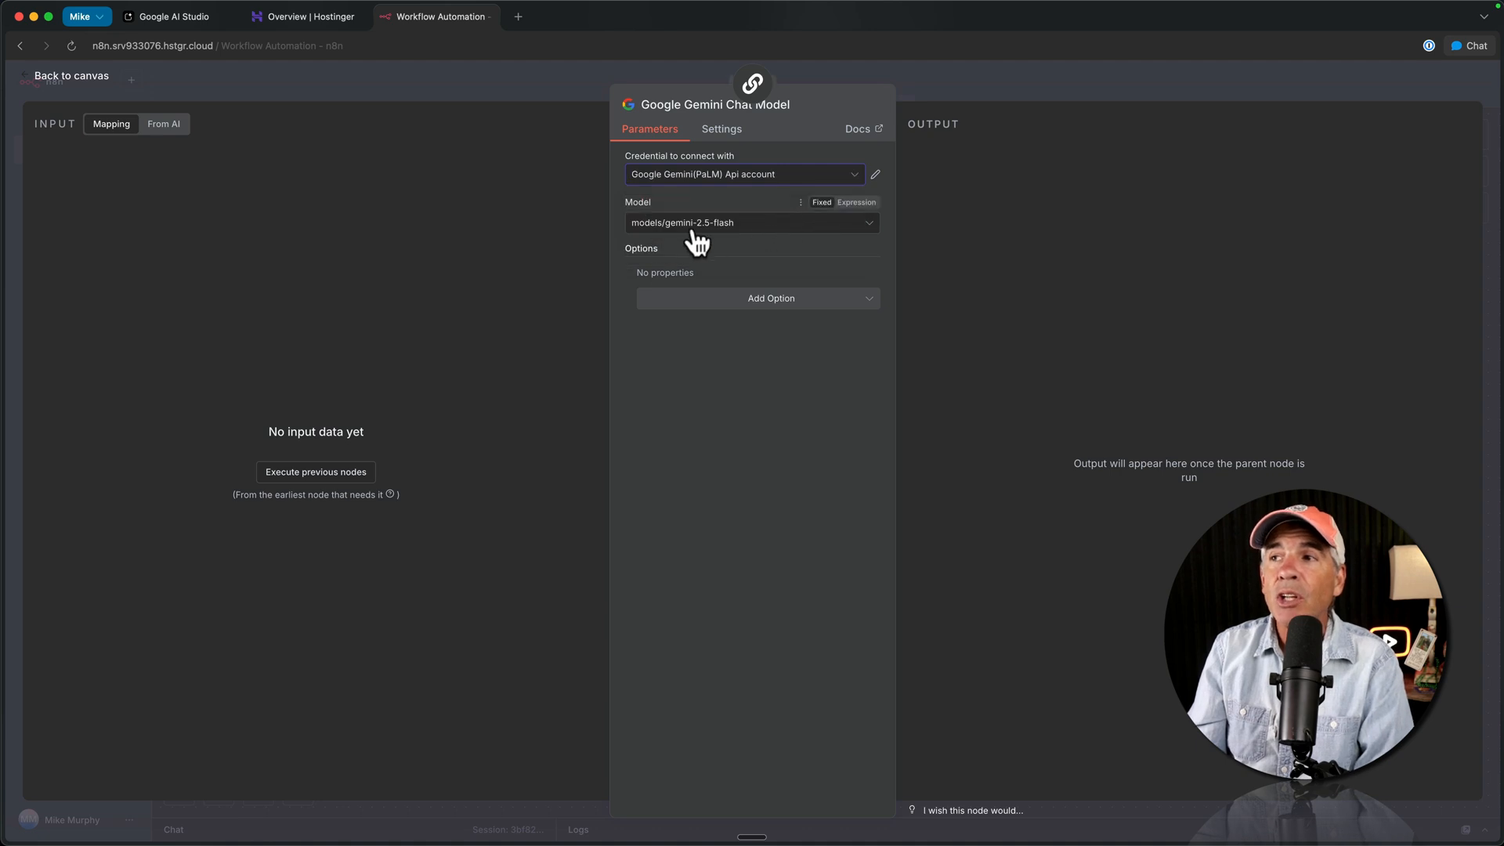
left_click(752, 223)
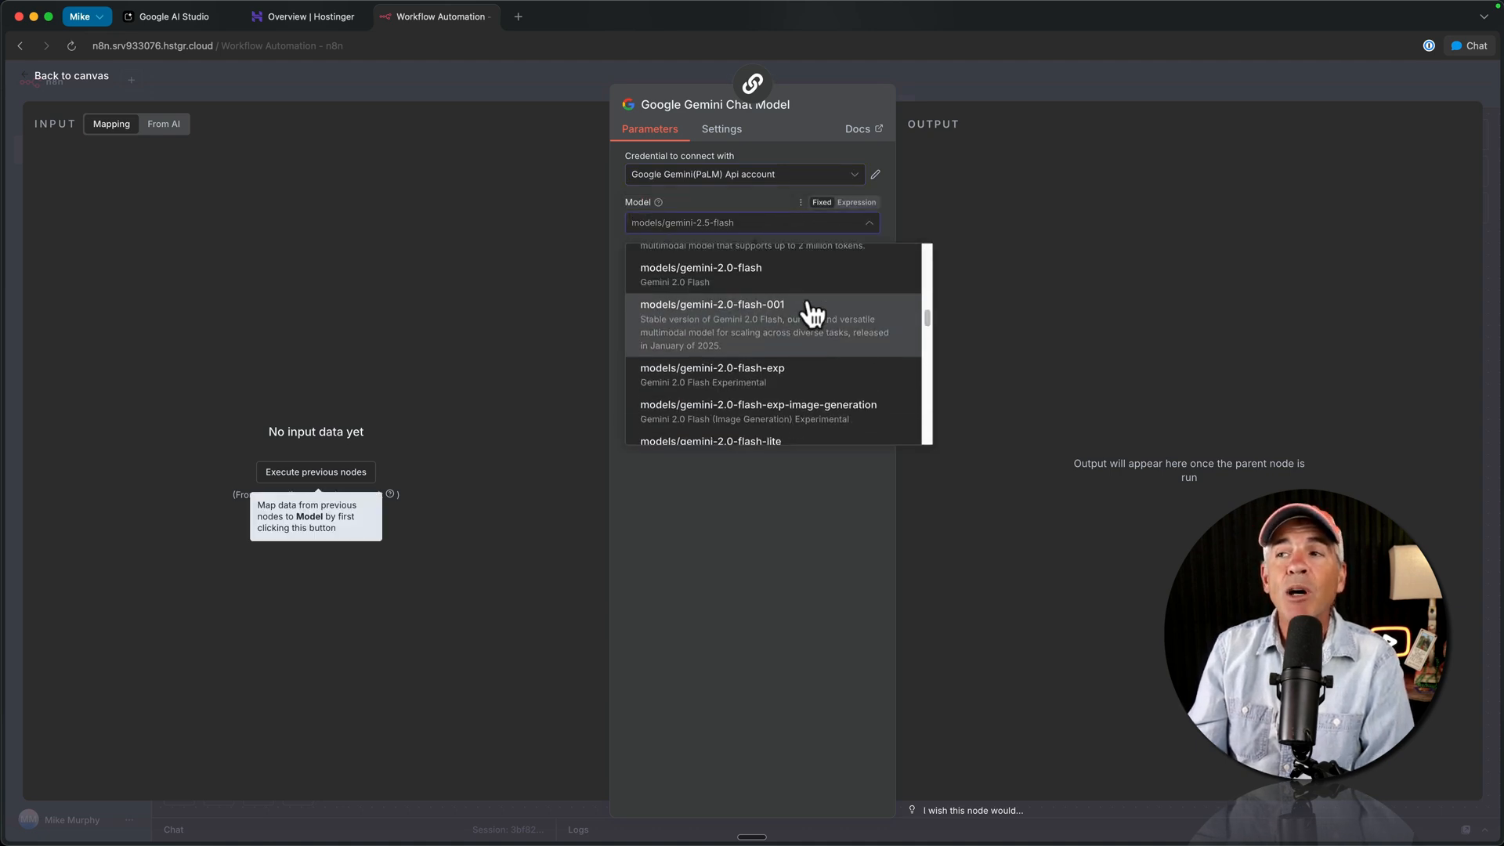
scroll("down", 3)
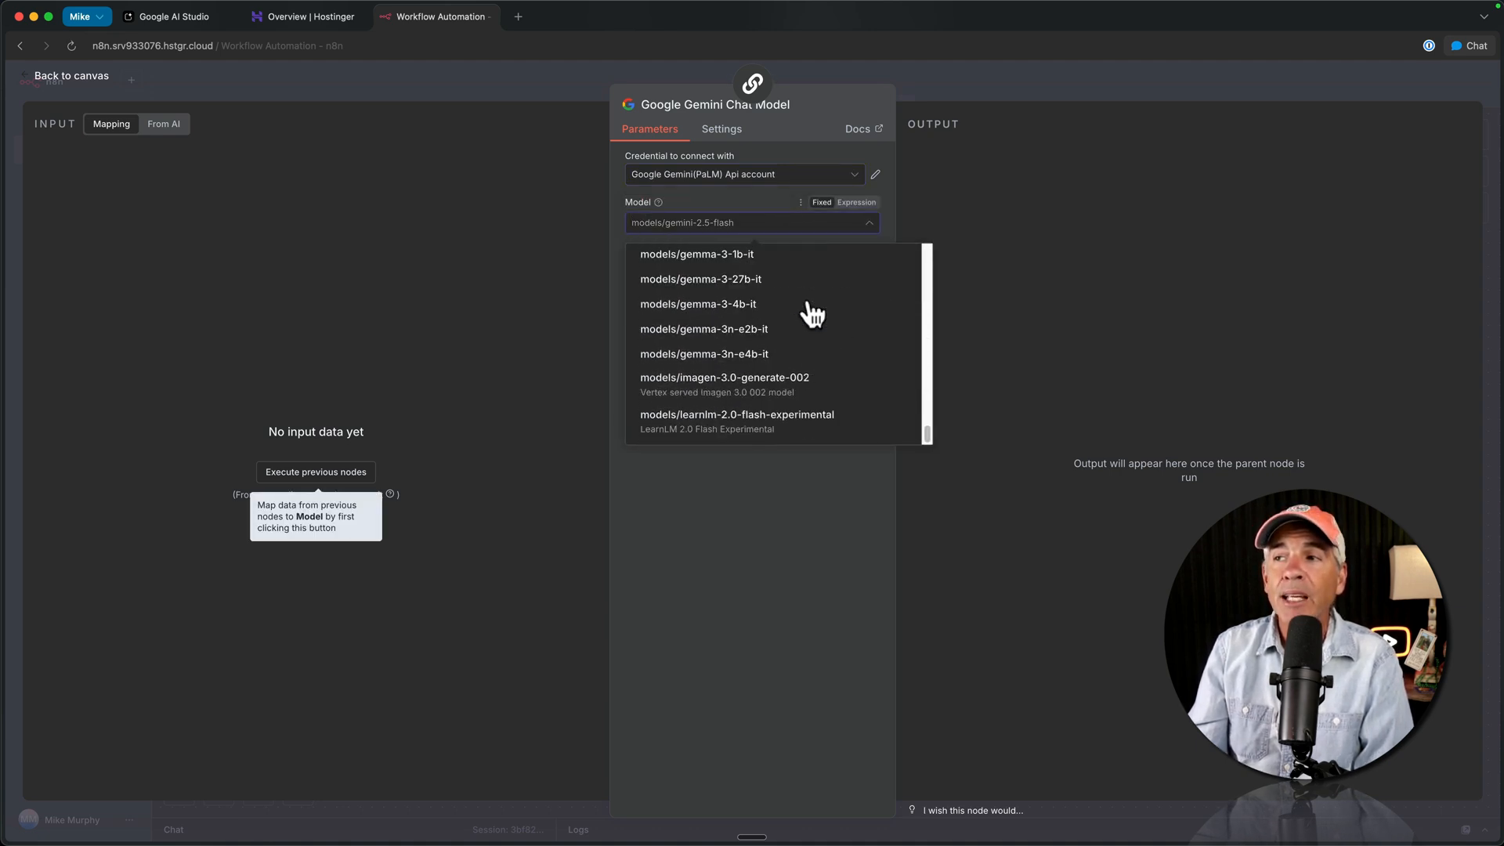
left_click(186, 16)
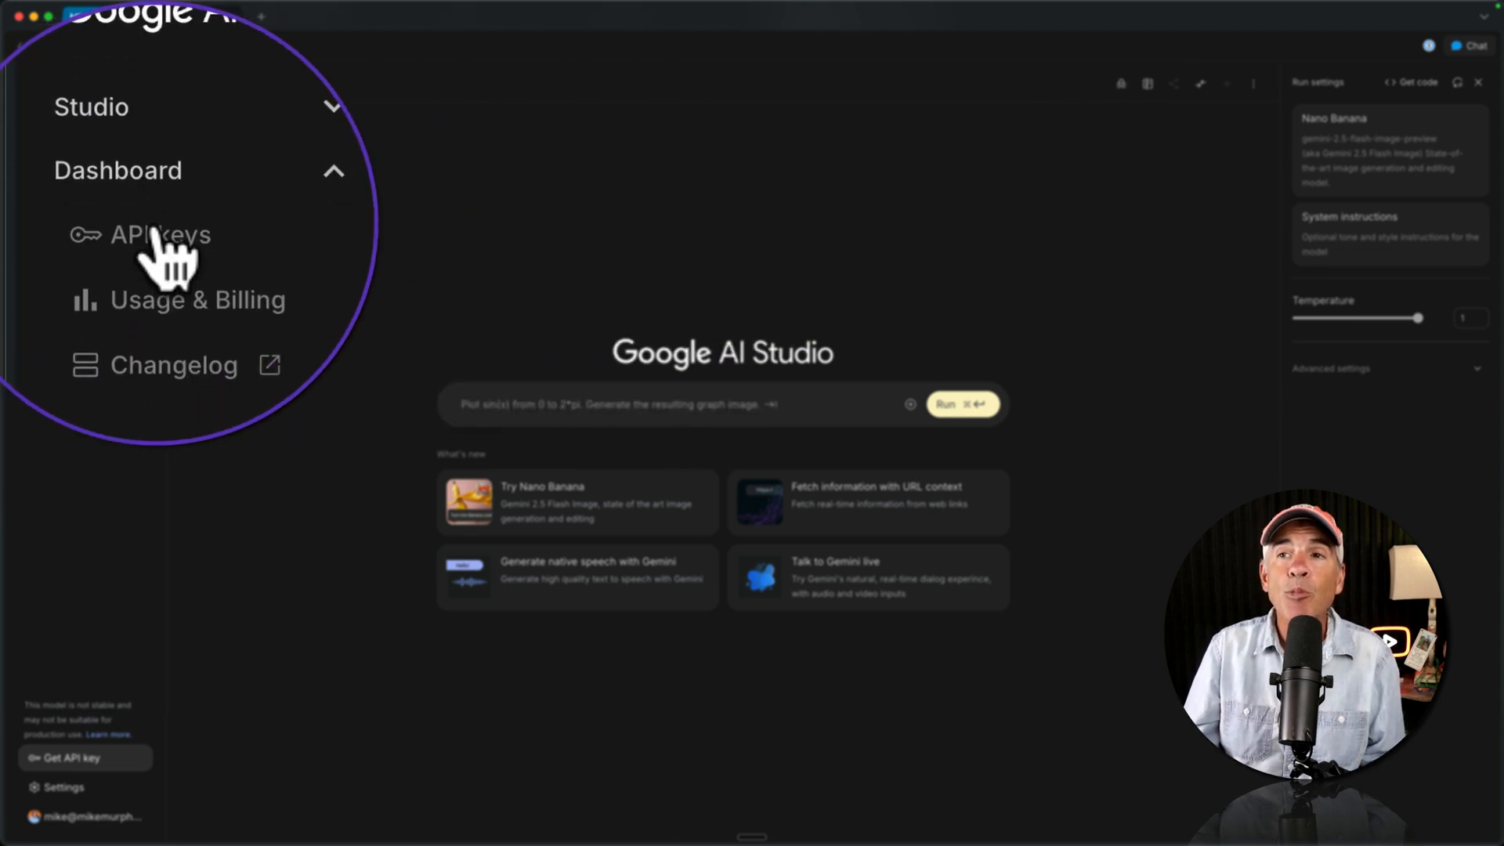
- Return to the API Keys page listing the Gemini API project key from Sep 19, 2025
left_click(161, 235)
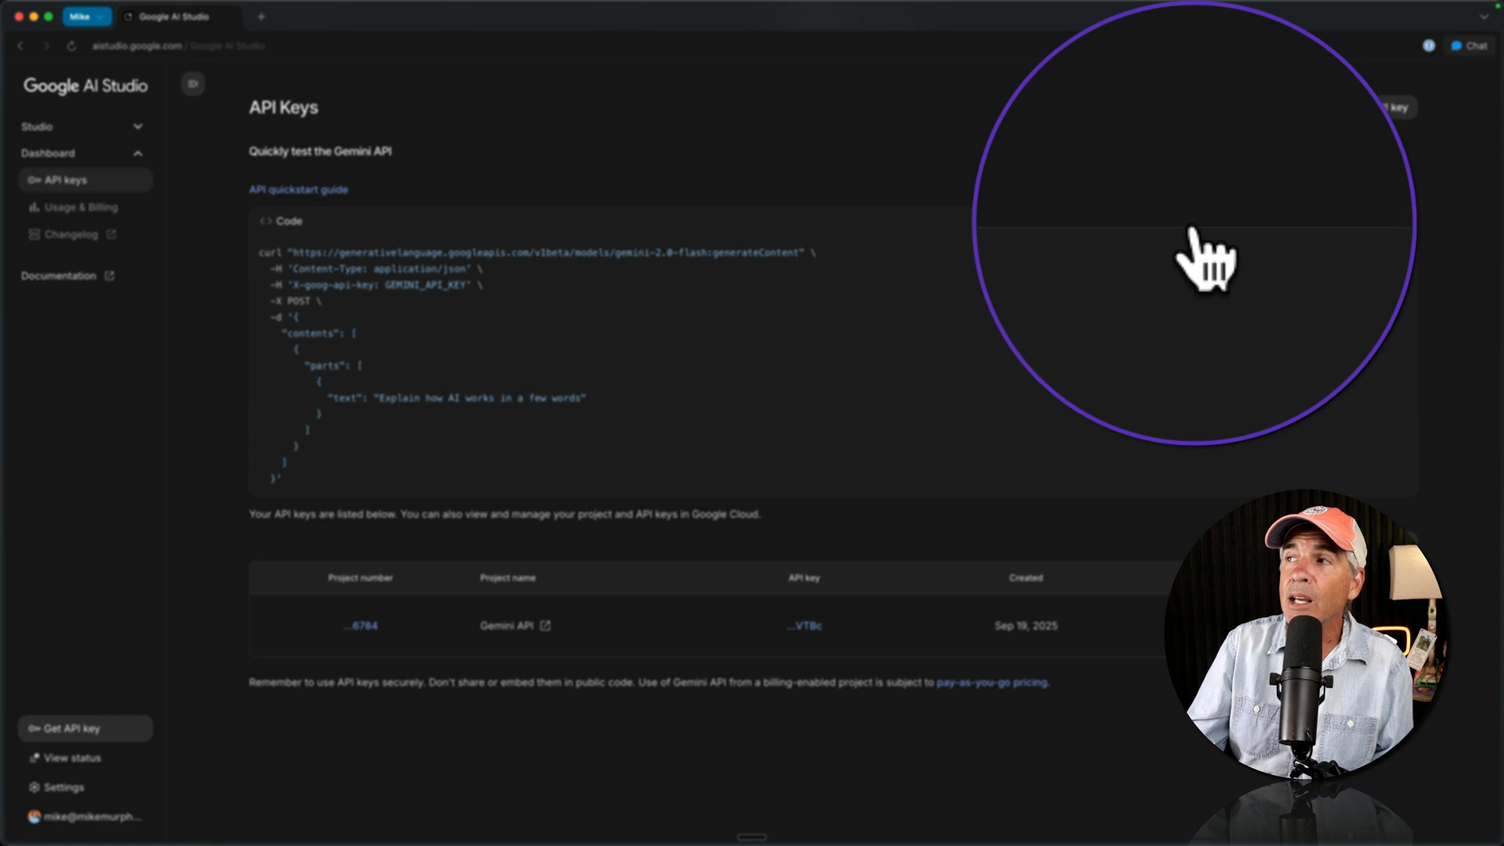